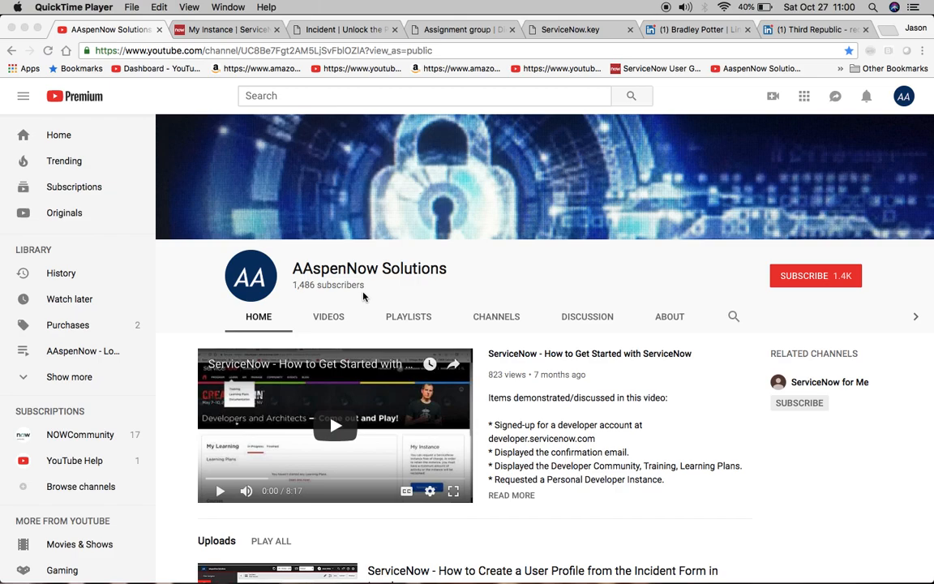
{"action": "mouse_move", "coordinate": [841, 352]}
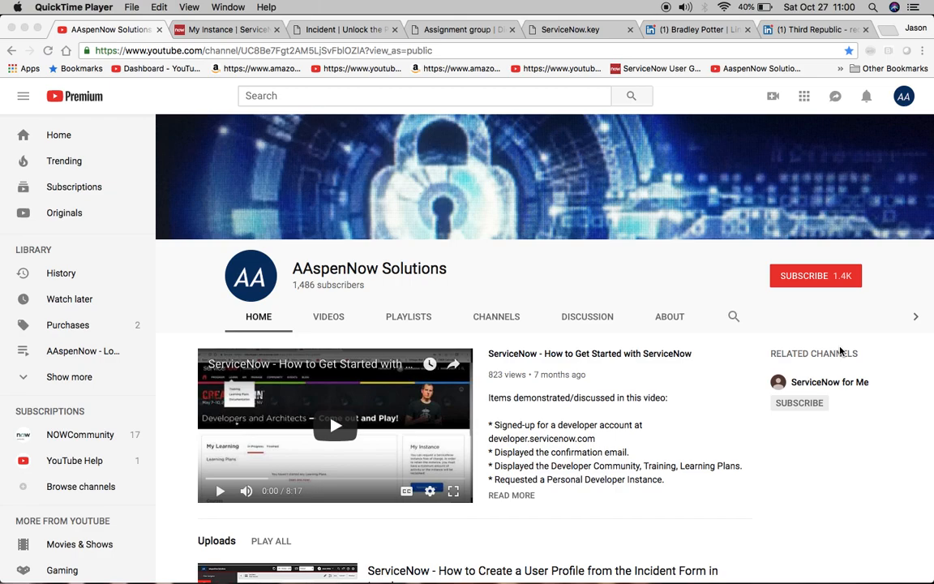
{"action": "mouse_move", "coordinate": [840, 305]}
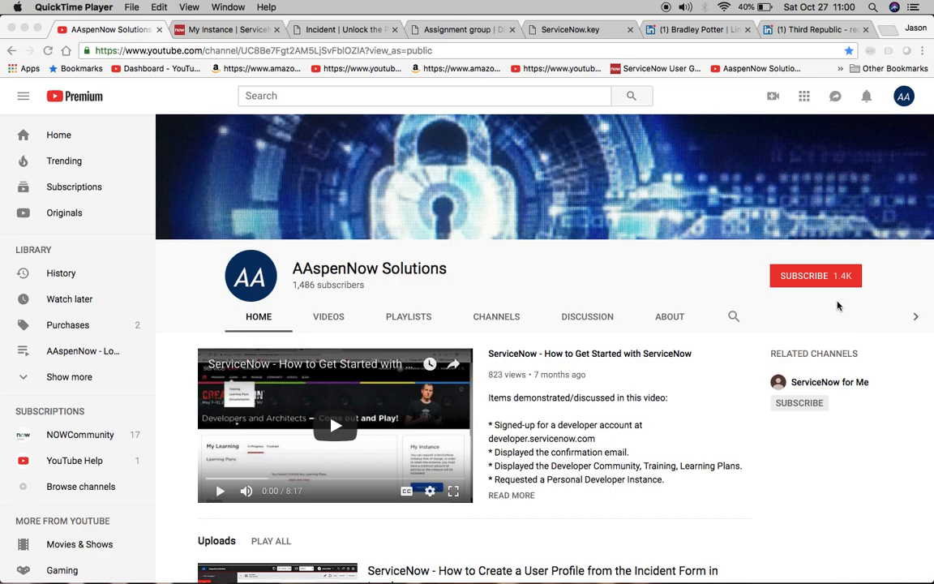
{"action": "mouse_move", "coordinate": [761, 301]}
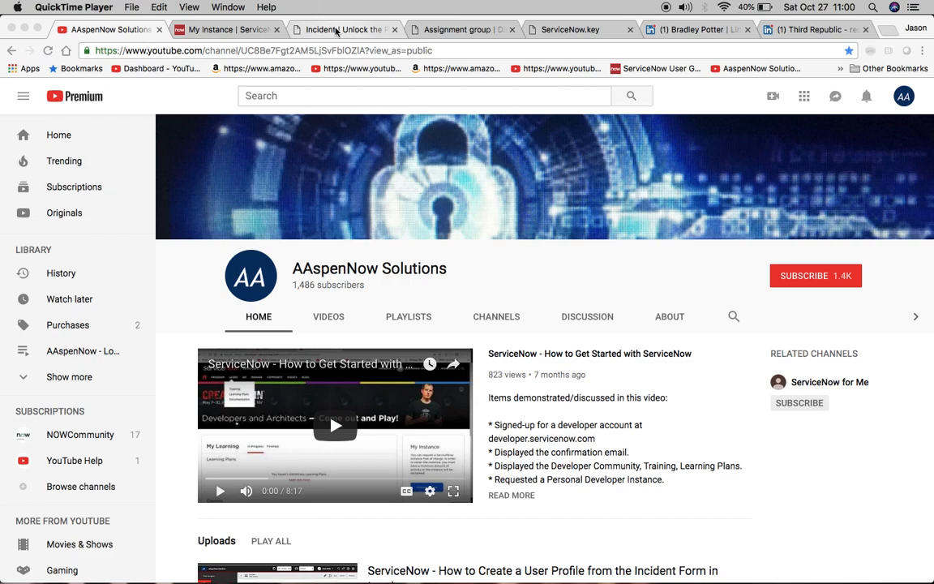
Switch to the 'Incident | Unlock the Power' tab showing a new ServiceNow incident form.
{"action": "left_click", "coordinate": [345, 30]}
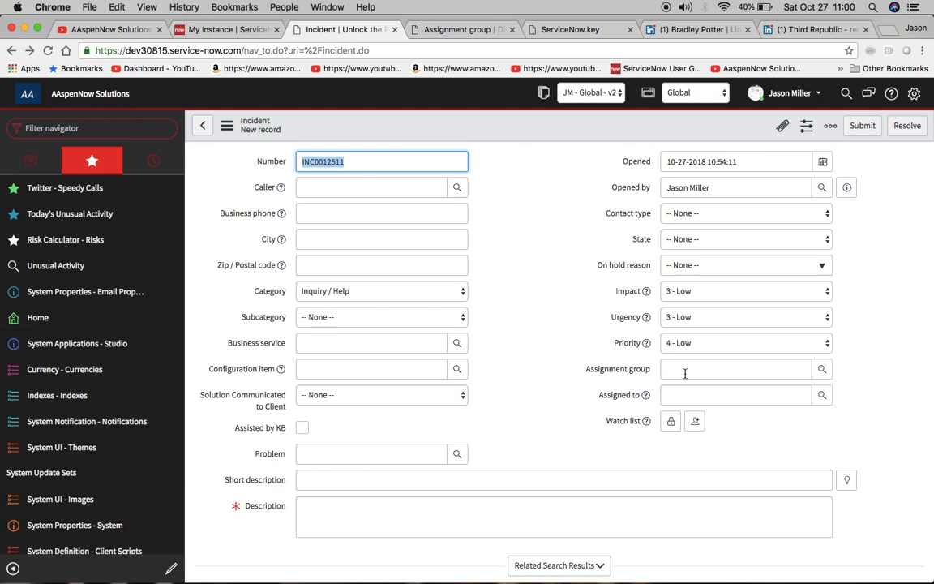
{"action": "left_click", "coordinate": [735, 369]}
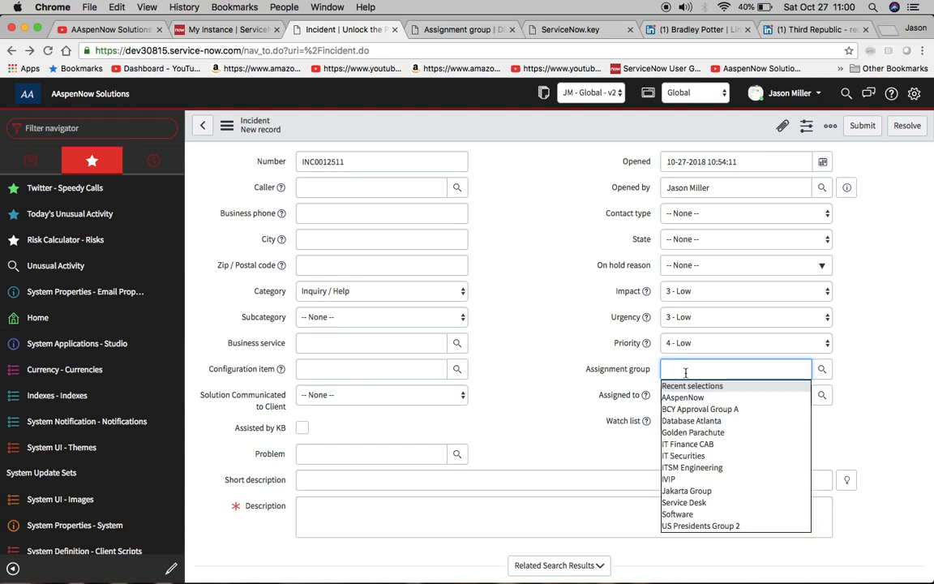
{"action": "mouse_move", "coordinate": [650, 415]}
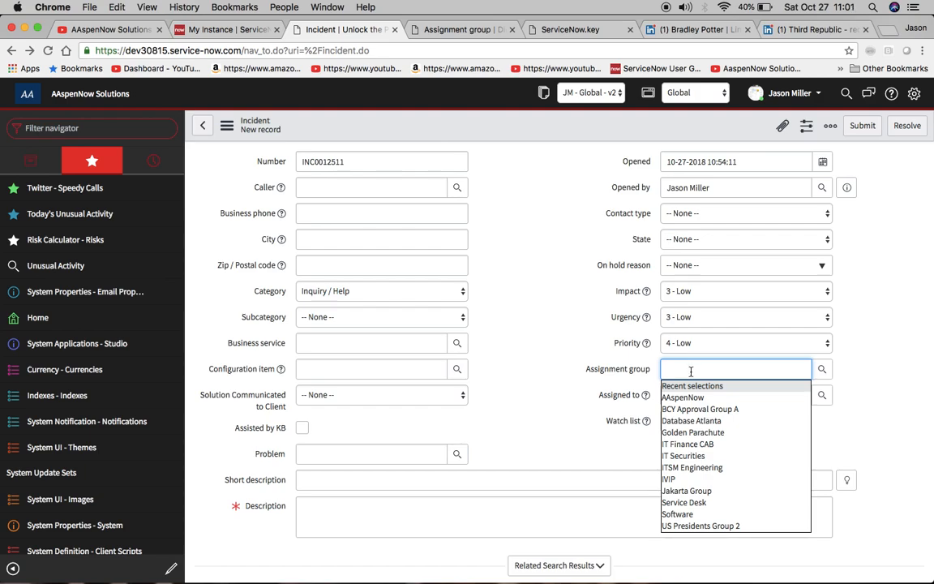
{"action": "type", "text": "aa"}
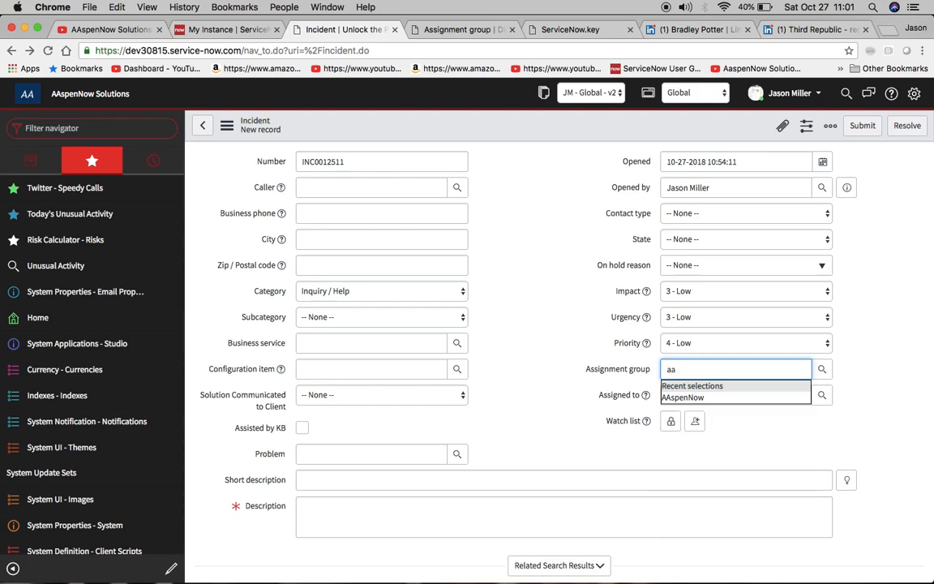
{"action": "key", "text": "backspace"}
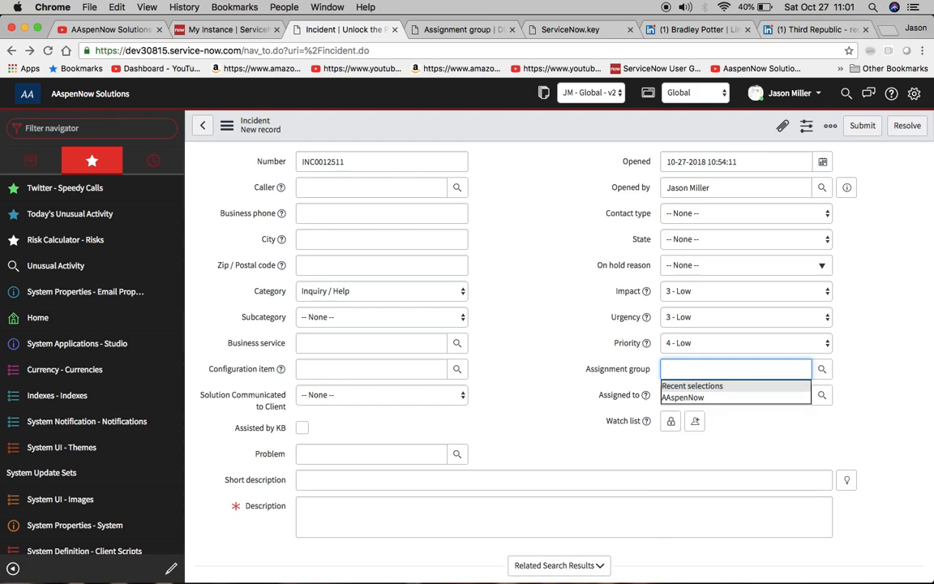
{"action": "type", "text": "nn"}
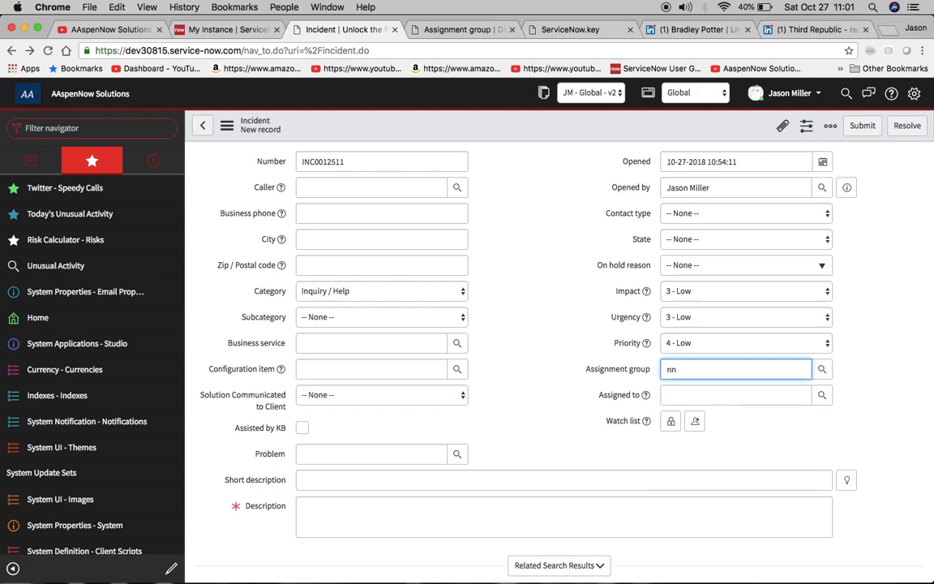
{"action": "left_click", "coordinate": [735, 369]}
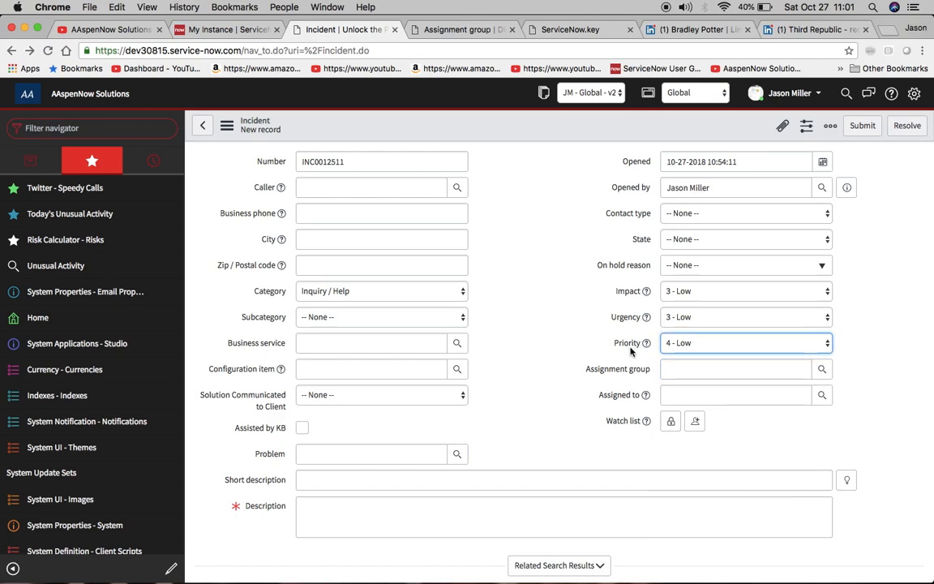
Open the Assignment group field's dictionary entry and scroll down to its Attributes.
{"action": "right_click", "coordinate": [617, 369]}
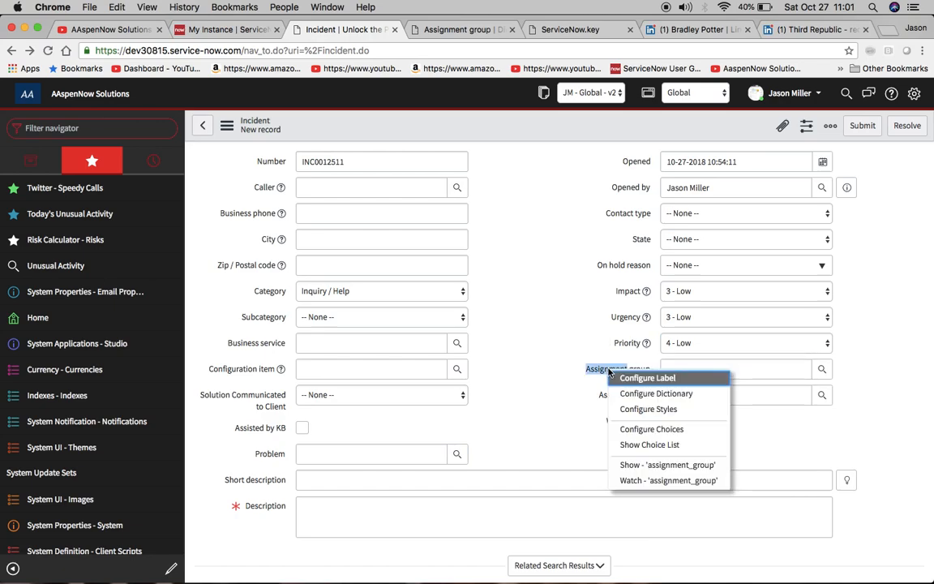
{"action": "mouse_move", "coordinate": [656, 393]}
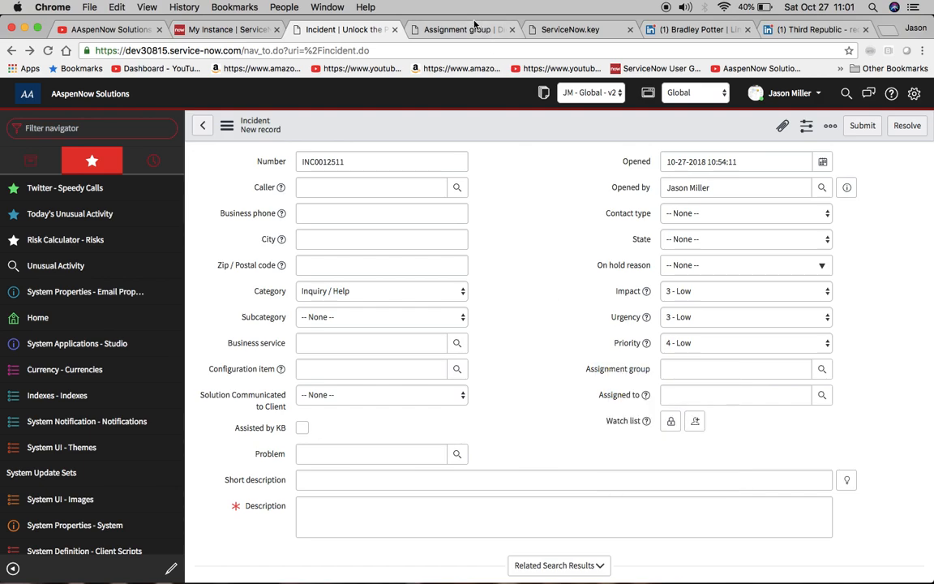
{"action": "left_click", "coordinate": [462, 29]}
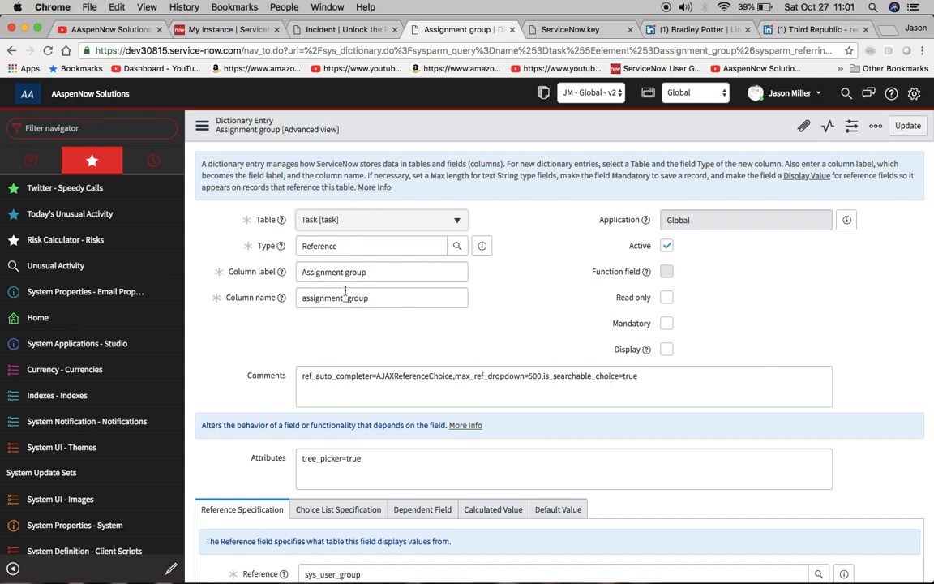
{"action": "mouse_move", "coordinate": [270, 397]}
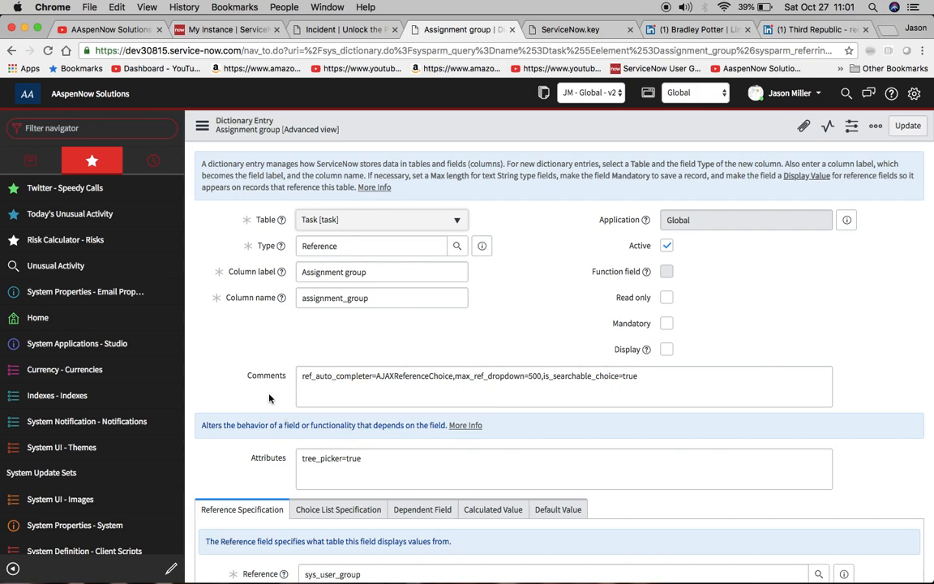
{"action": "mouse_move", "coordinate": [279, 399]}
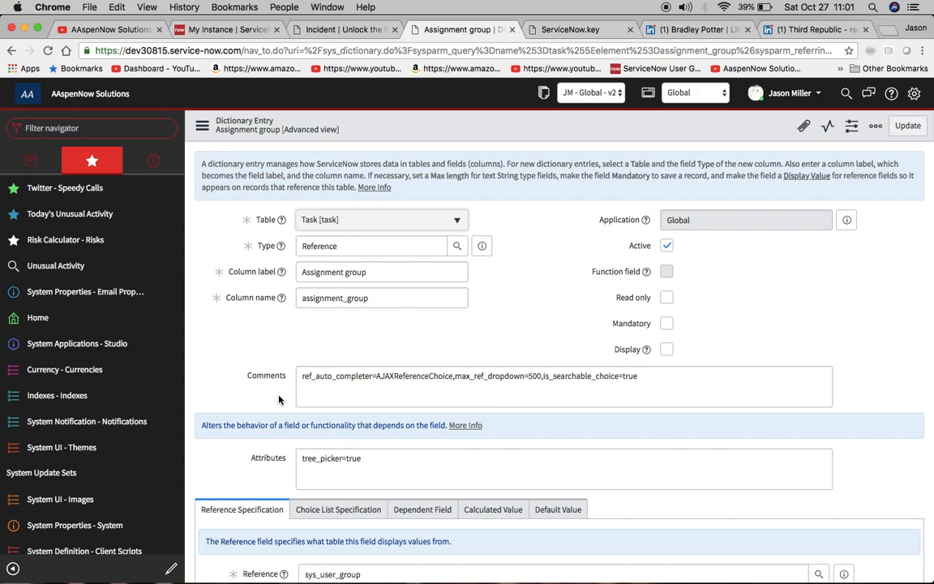
{"action": "mouse_move", "coordinate": [352, 446]}
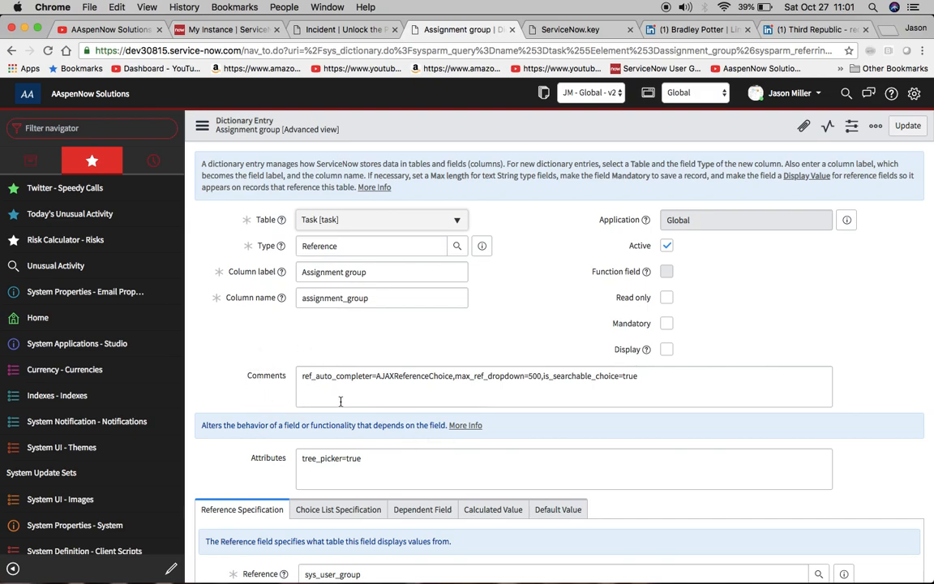
{"action": "scroll", "scroll_direction": "down", "scroll_amount": 3}
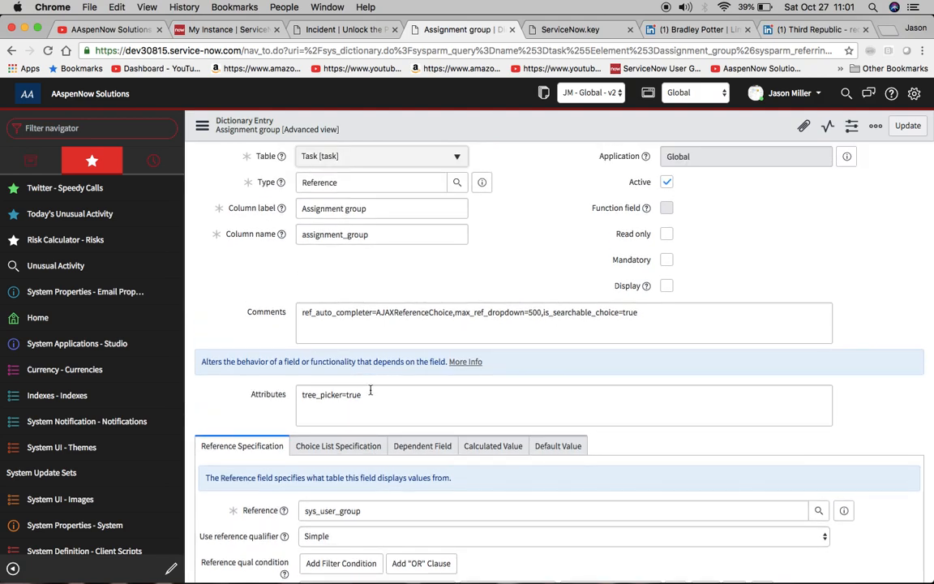
{"action": "mouse_move", "coordinate": [400, 96]}
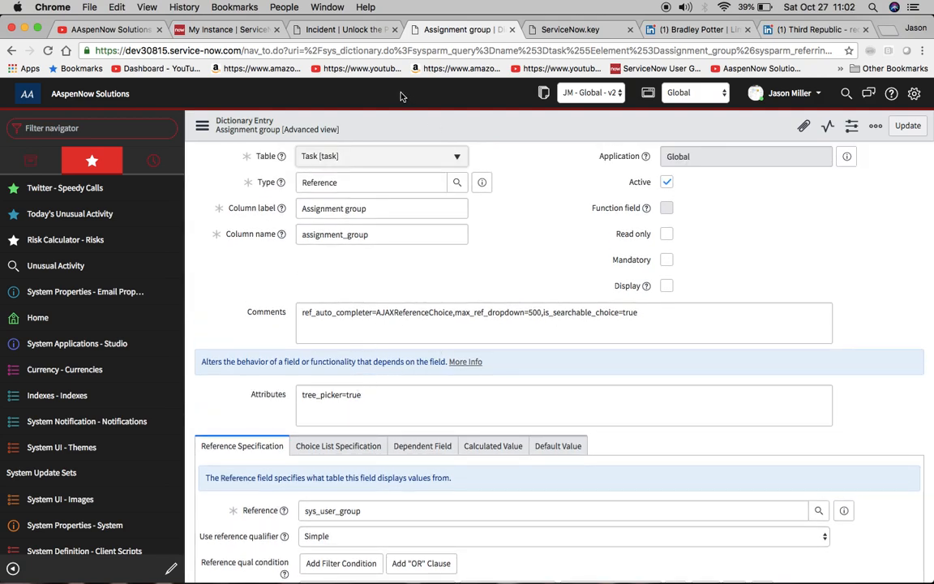
Browse the Assignment group Group Hierarchy lookup on the new incident, then close it.
{"action": "left_click", "coordinate": [344, 29]}
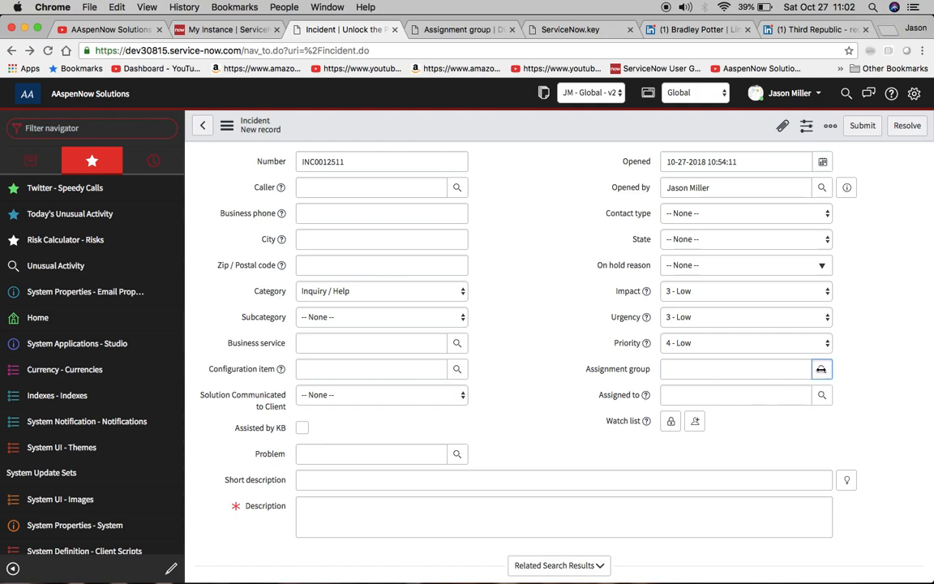
{"action": "left_click", "coordinate": [821, 368]}
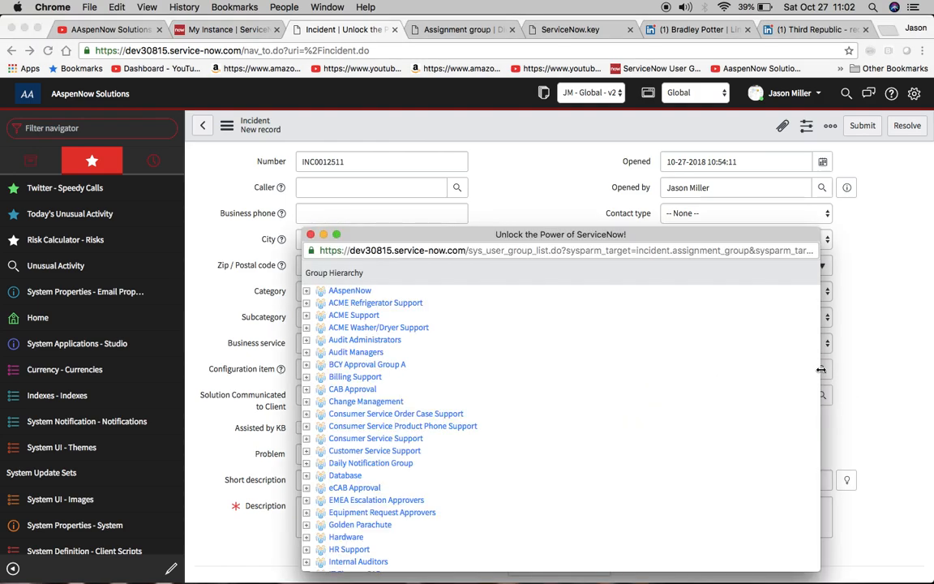
{"action": "mouse_move", "coordinate": [454, 235]}
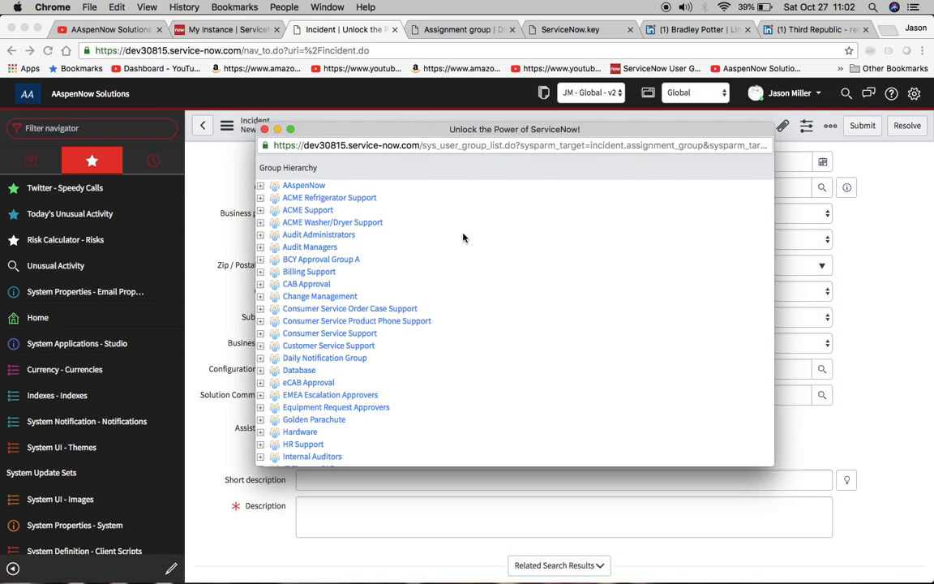
{"action": "mouse_move", "coordinate": [442, 148]}
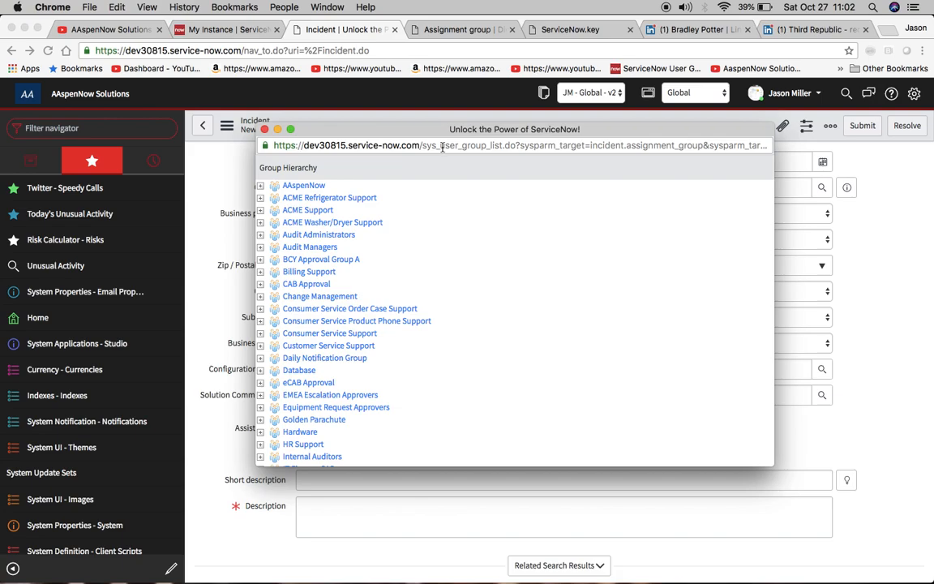
{"action": "scroll", "scroll_direction": "down", "scroll_amount": 3}
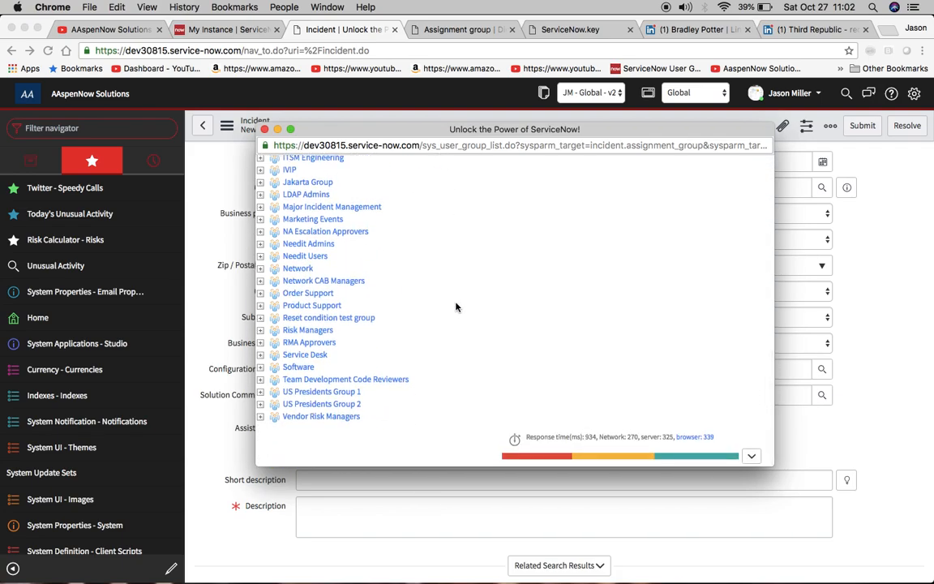
{"action": "mouse_move", "coordinate": [421, 271]}
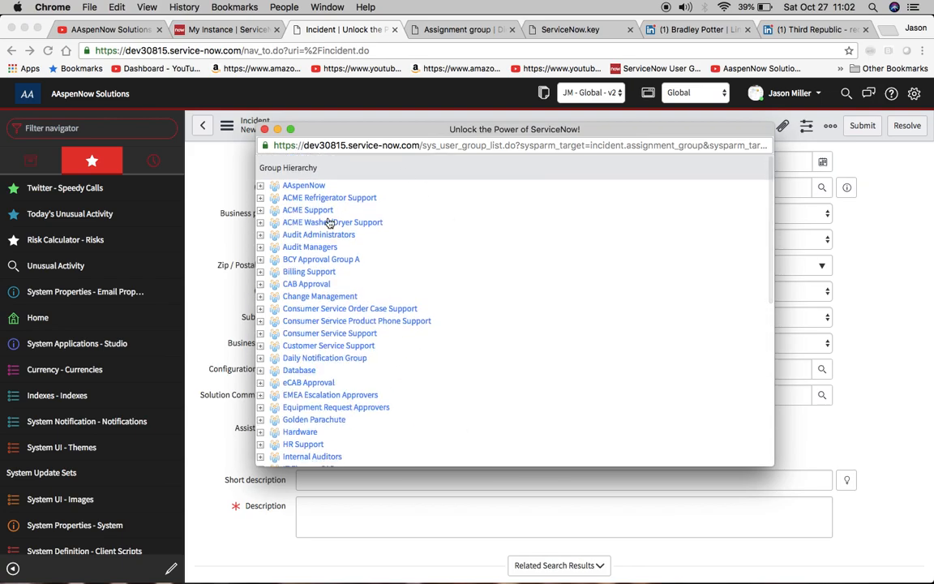
{"action": "mouse_move", "coordinate": [394, 377]}
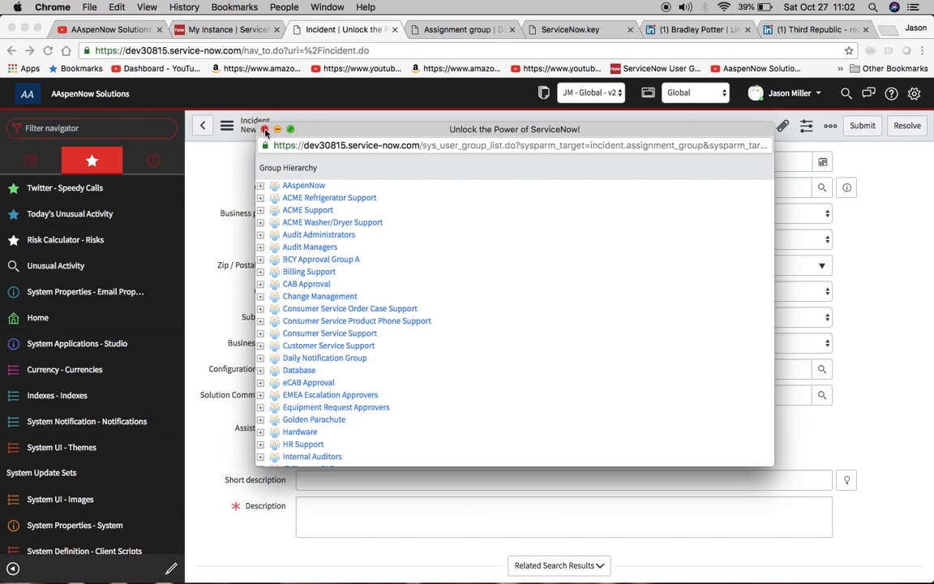
{"action": "left_click", "coordinate": [266, 129]}
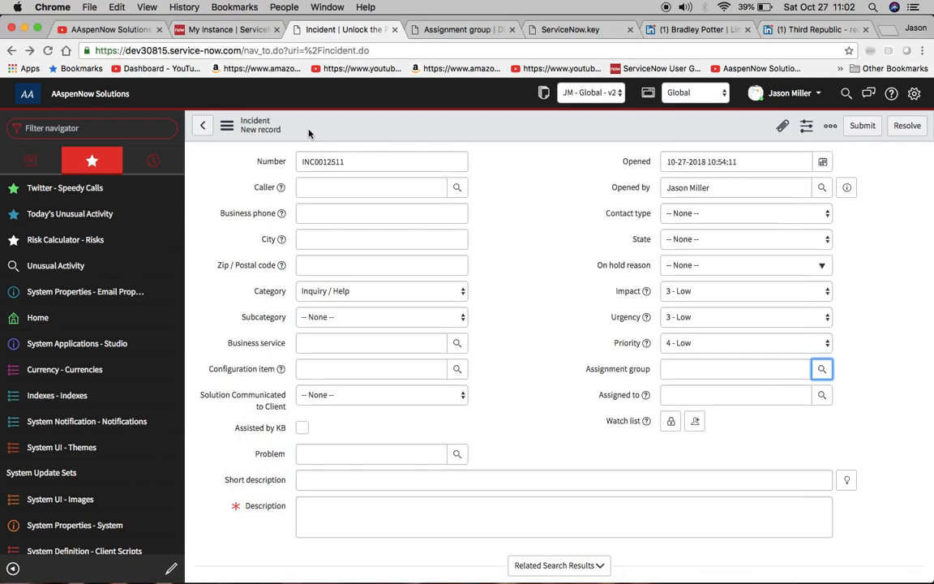
Add tree_picker=true to the Assignment group dictionary Comments and return to the incident form.
{"action": "left_click", "coordinate": [821, 369]}
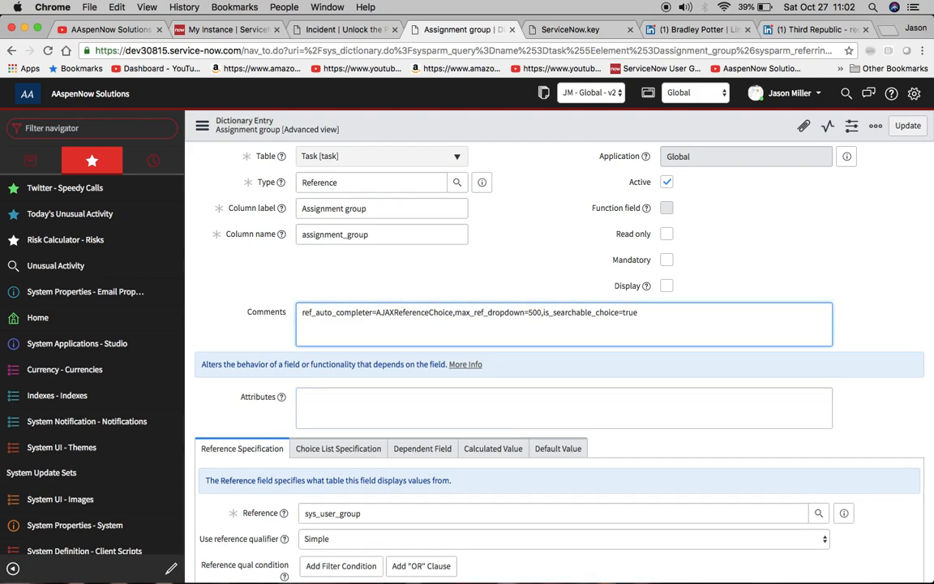
{"action": "type", "text": "tree_picker=true"}
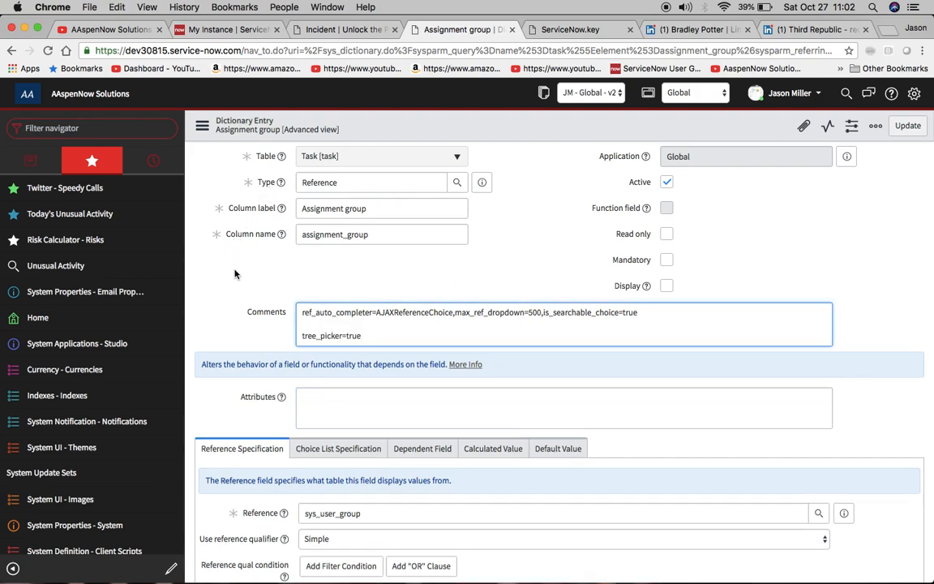
{"action": "left_click", "coordinate": [202, 126]}
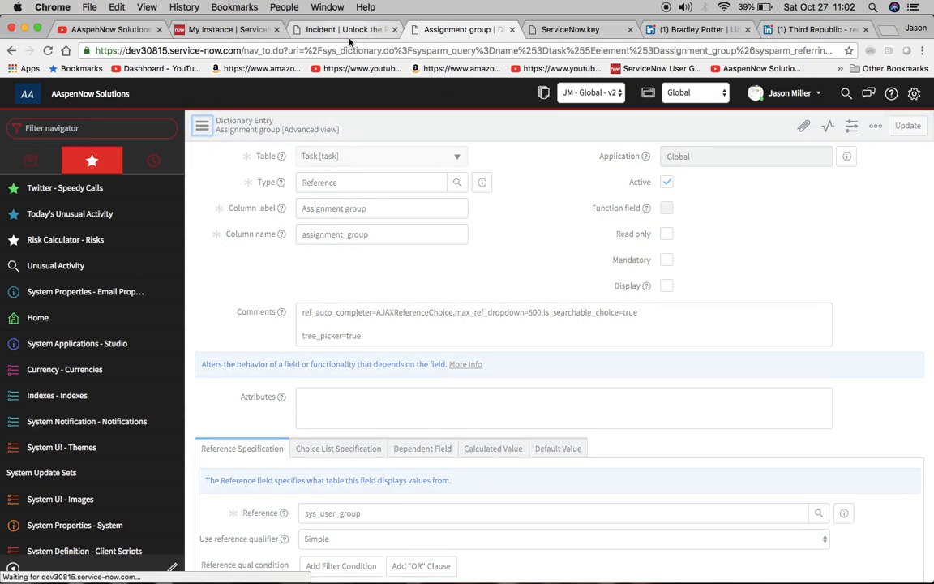
{"action": "left_click", "coordinate": [345, 29]}
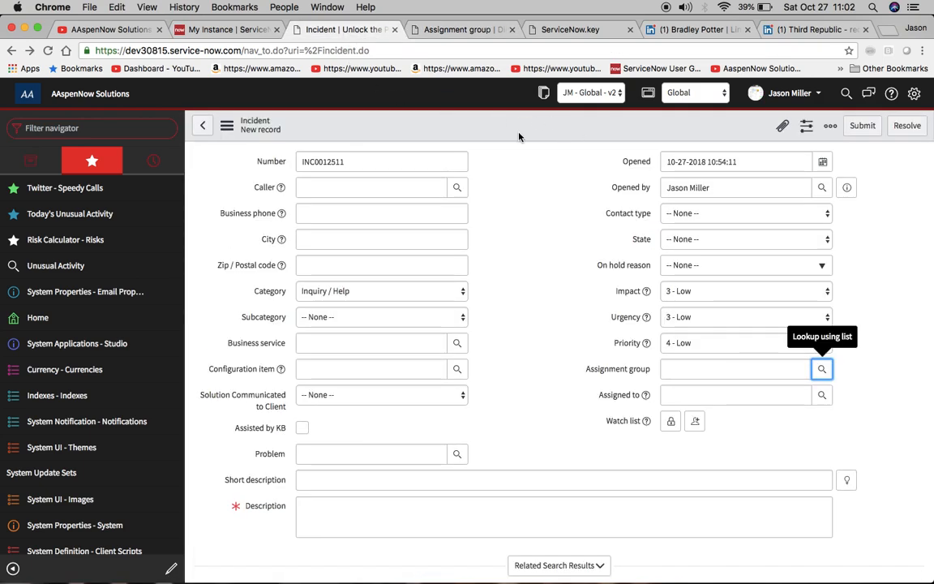
{"action": "mouse_move", "coordinate": [901, 372]}
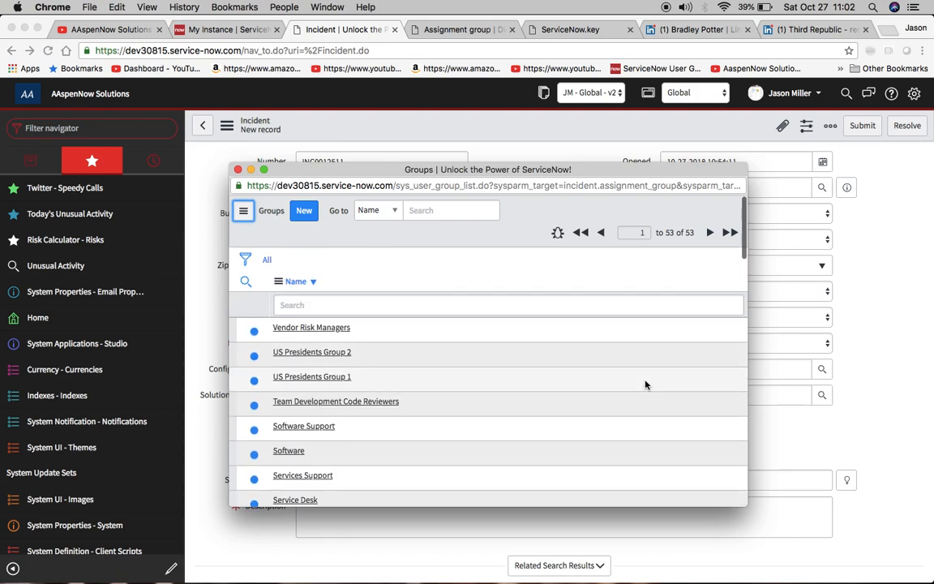
{"action": "left_click", "coordinate": [508, 305]}
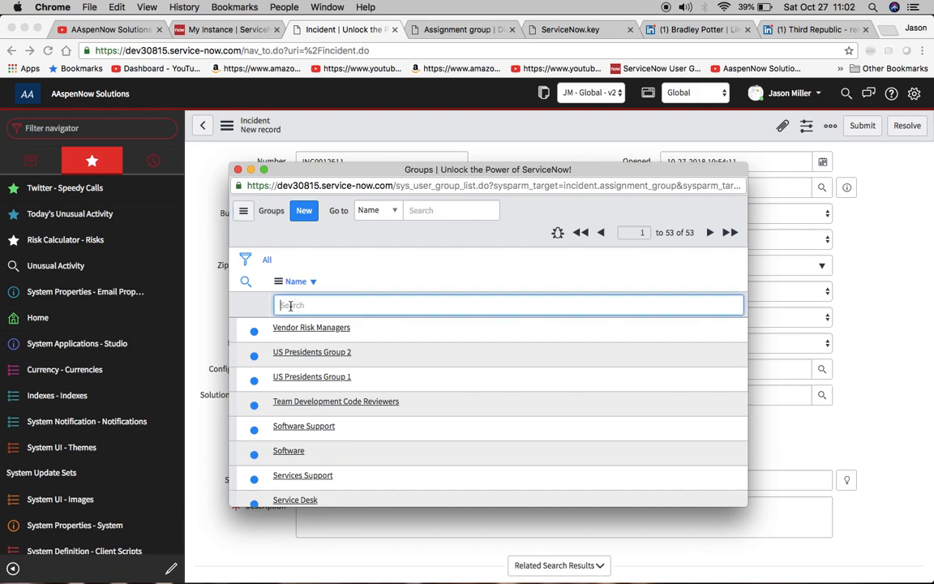
{"action": "type", "text": "*nn"}
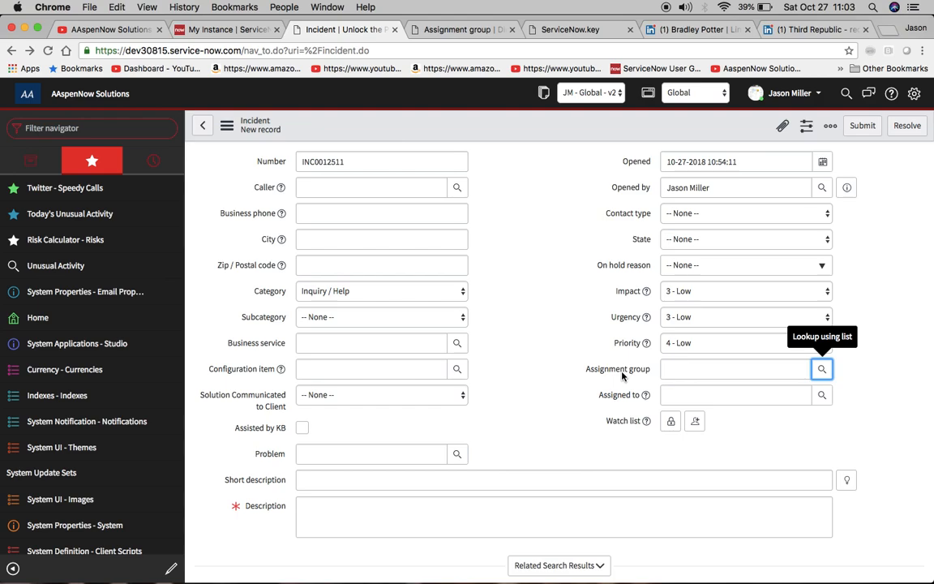
{"action": "mouse_move", "coordinate": [625, 407]}
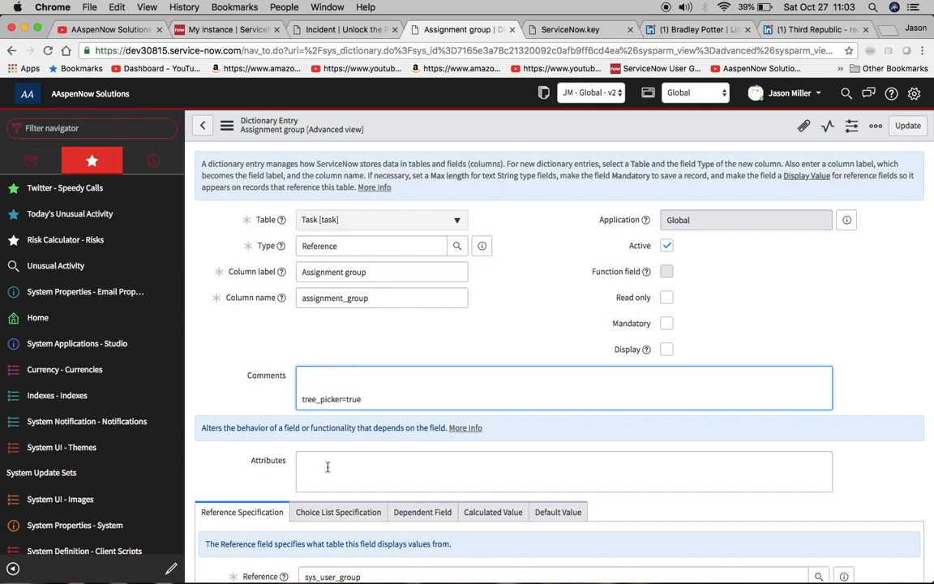
Set Assignment group attributes to ref_auto_completer=AJAXReferenceChoice, max_ref_dropdown=500, is_searchable_choice=true.
{"action": "type", "text": "ref_auto_completer=AJAXReferenceChoice,max_ref_dropdown=500,is_searchable_choice=true"}
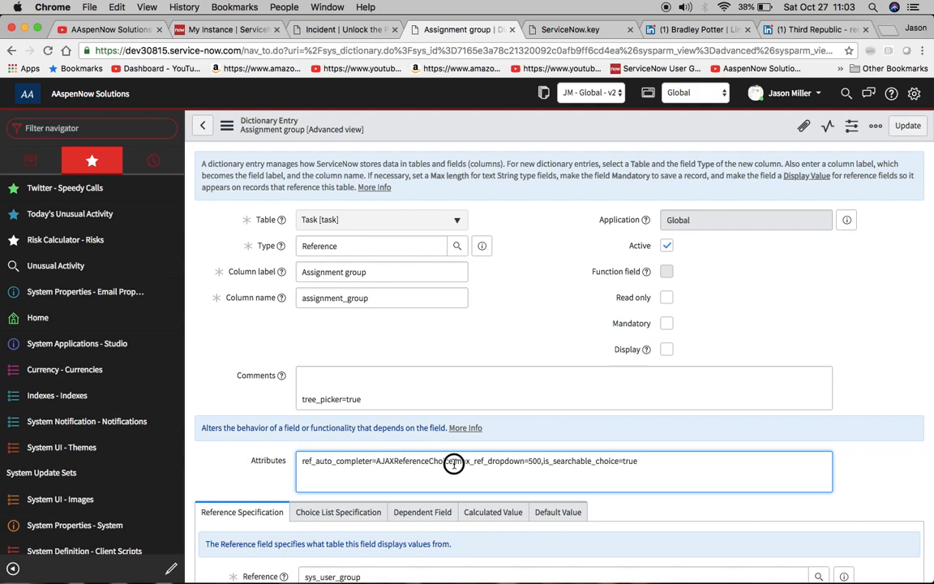
{"action": "mouse_move", "coordinate": [457, 460]}
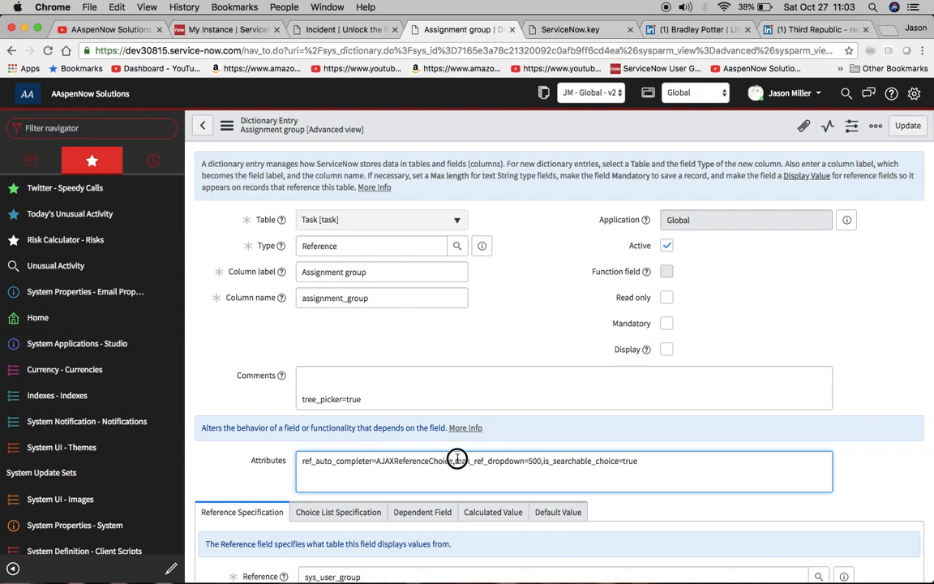
{"action": "double_click", "coordinate": [495, 461]}
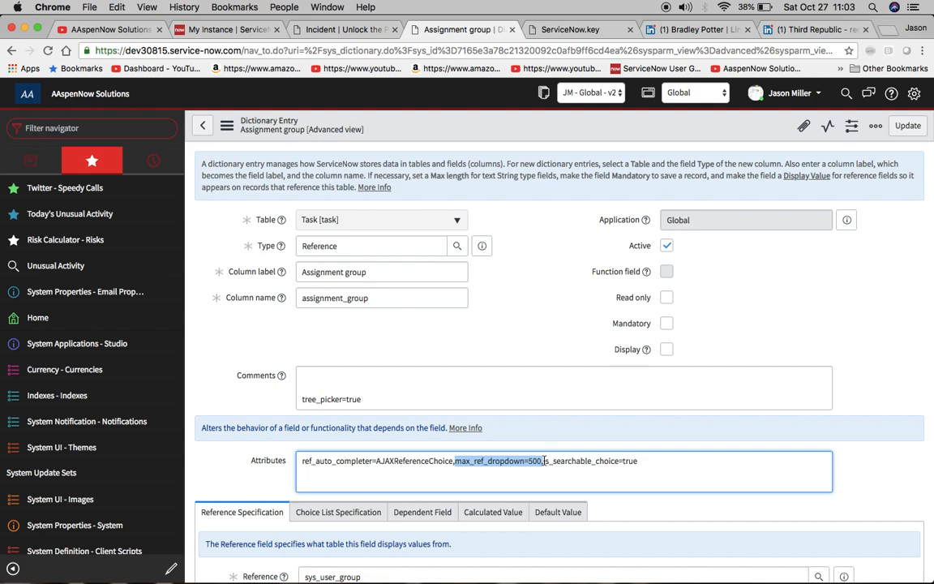
{"action": "left_click", "coordinate": [531, 469]}
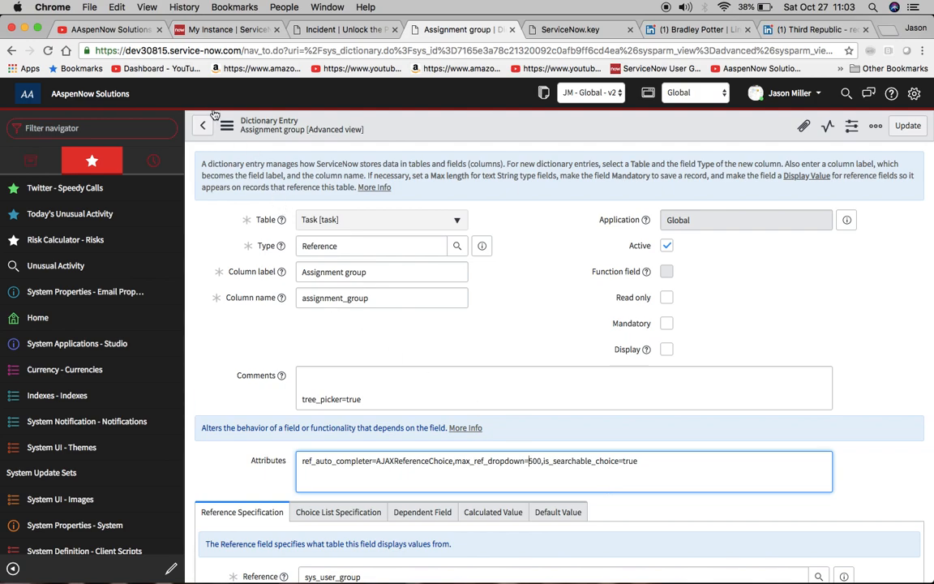
{"action": "left_click", "coordinate": [227, 125]}
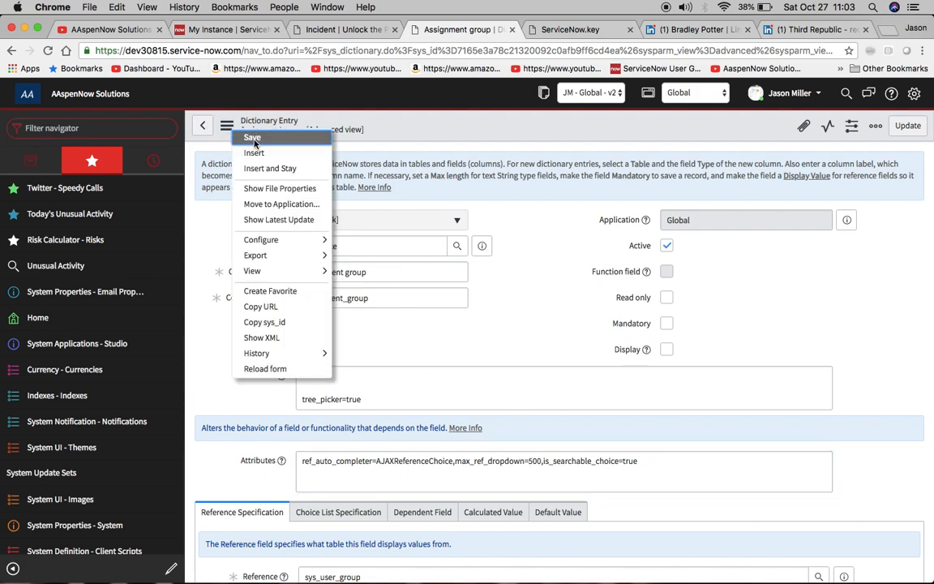
Save the dictionary entry and reload the new incident form to show the dropdown.
{"action": "left_click", "coordinate": [341, 29]}
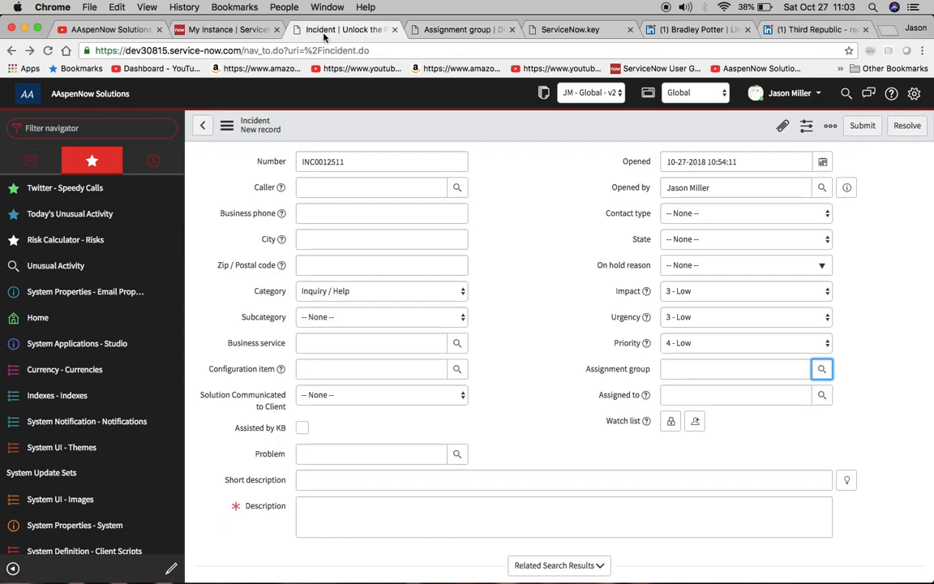
{"action": "mouse_move", "coordinate": [822, 369]}
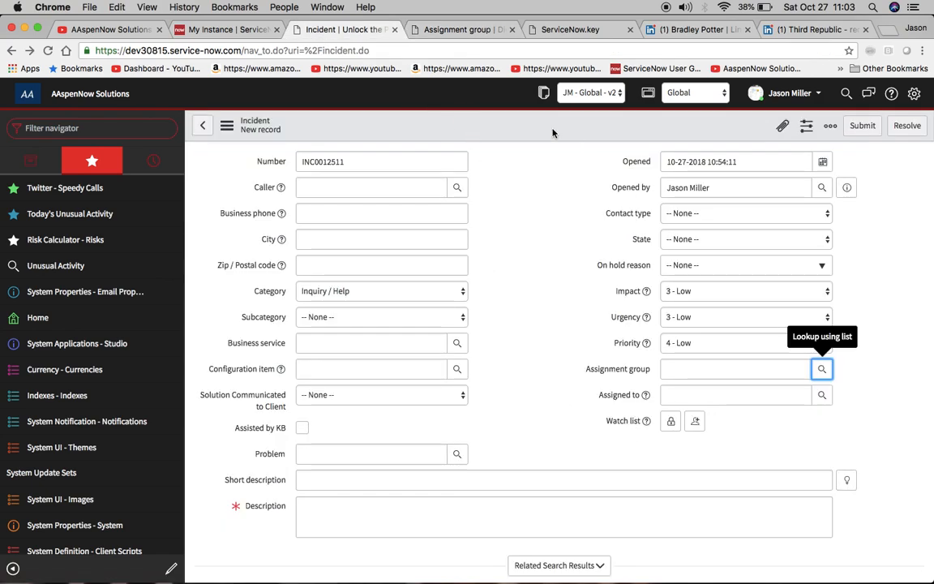
{"action": "right_click", "coordinate": [554, 133]}
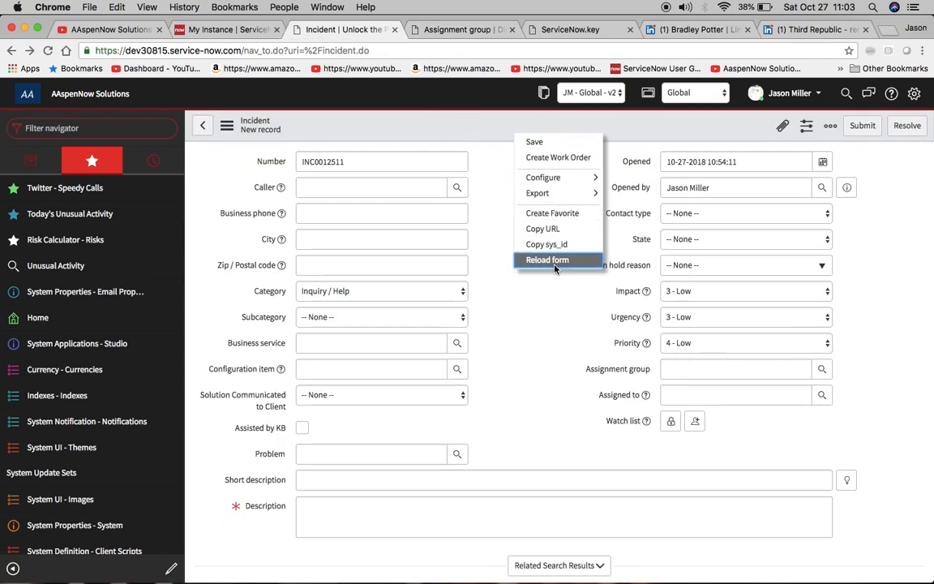
{"action": "left_click", "coordinate": [547, 260]}
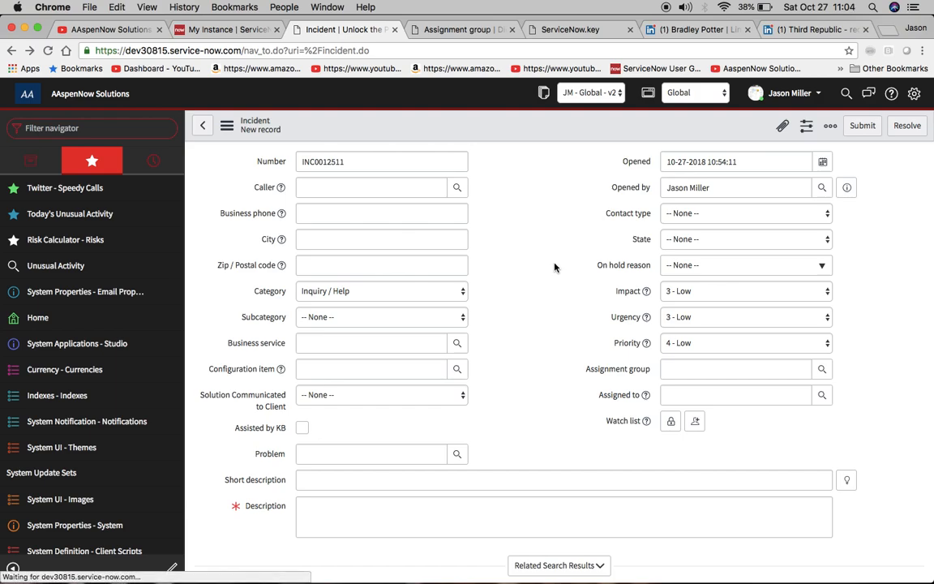
{"action": "mouse_move", "coordinate": [649, 367]}
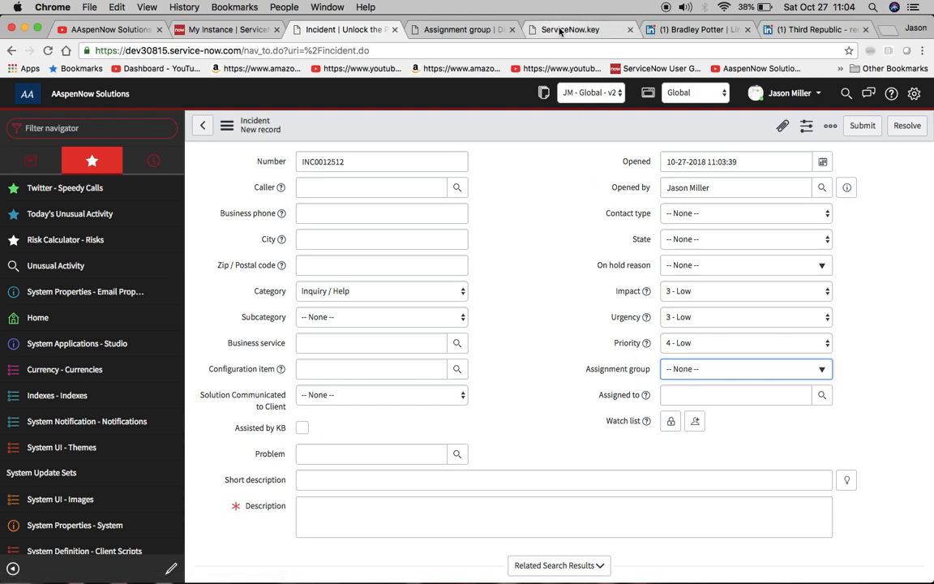
Page through the ServiceNow Developer job posting PDF, then view the recruiter's LinkedIn profile.
{"action": "left_click", "coordinate": [570, 29]}
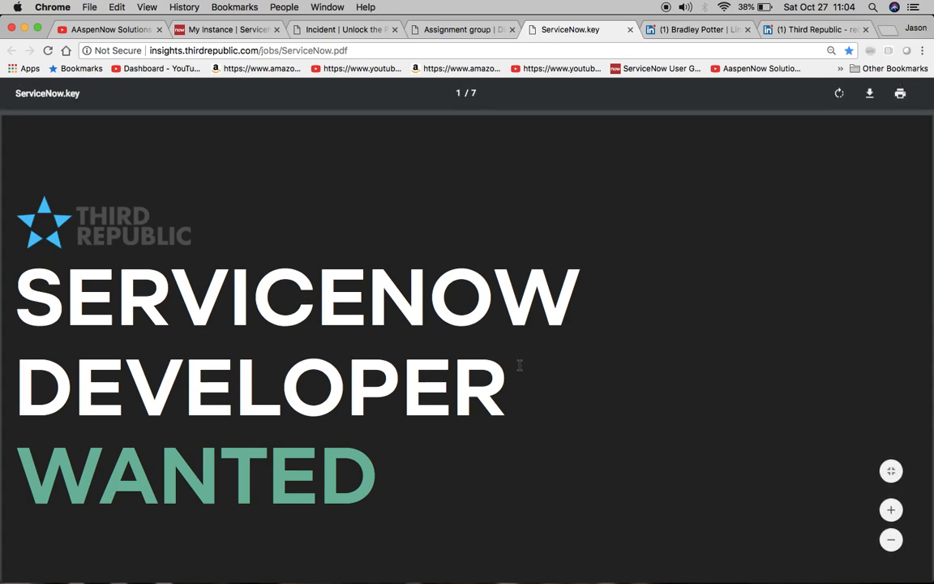
{"action": "mouse_move", "coordinate": [580, 386]}
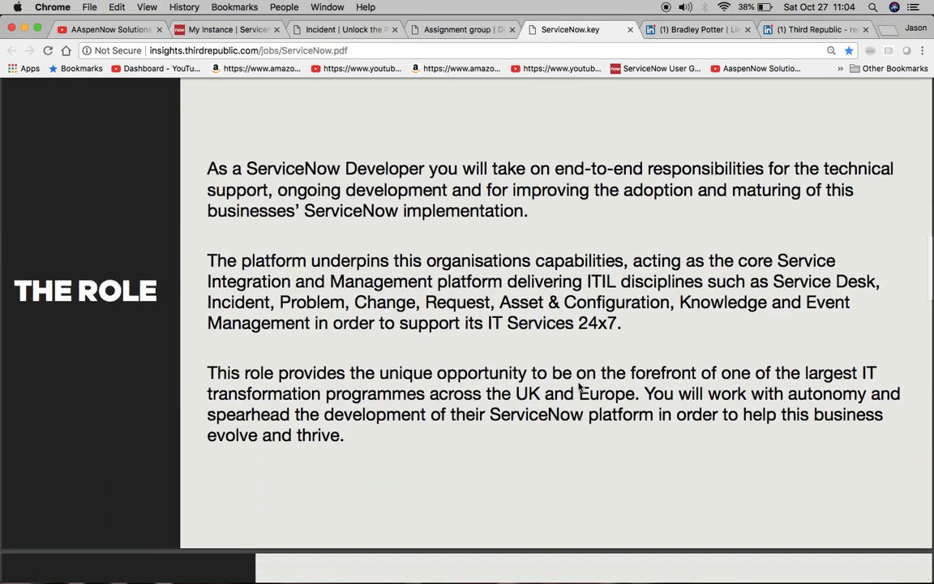
{"action": "scroll", "scroll_direction": "down", "scroll_amount": 3}
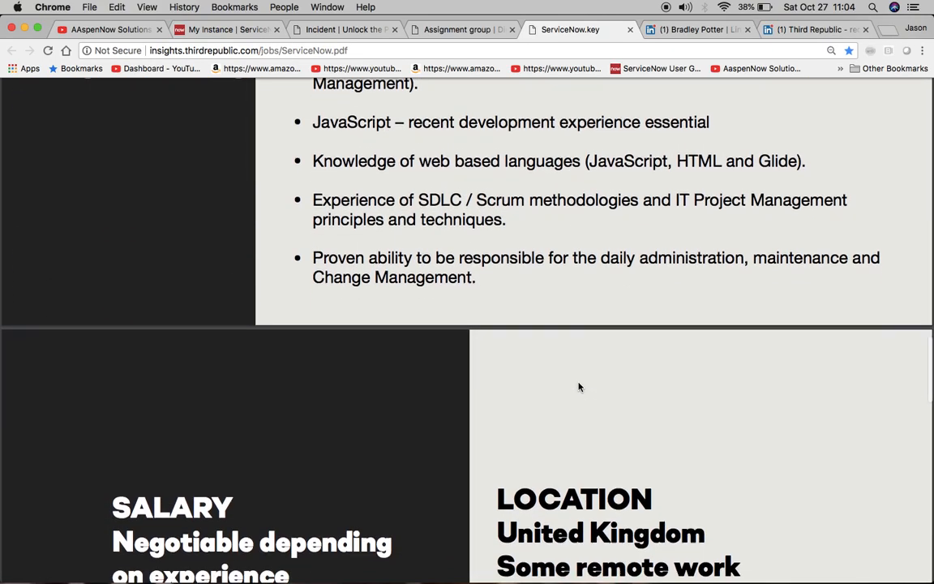
{"action": "scroll", "scroll_direction": "down", "scroll_amount": 3}
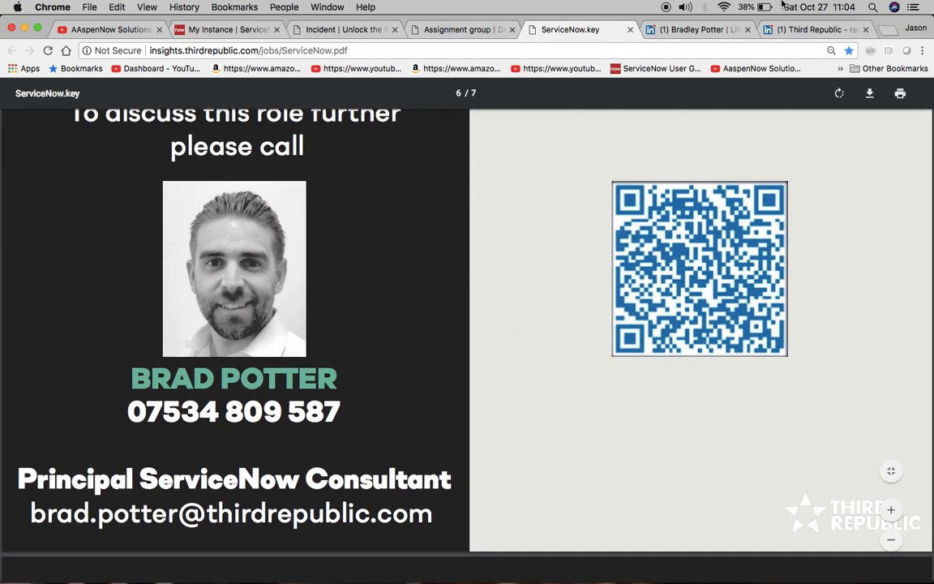
{"action": "left_click", "coordinate": [693, 30]}
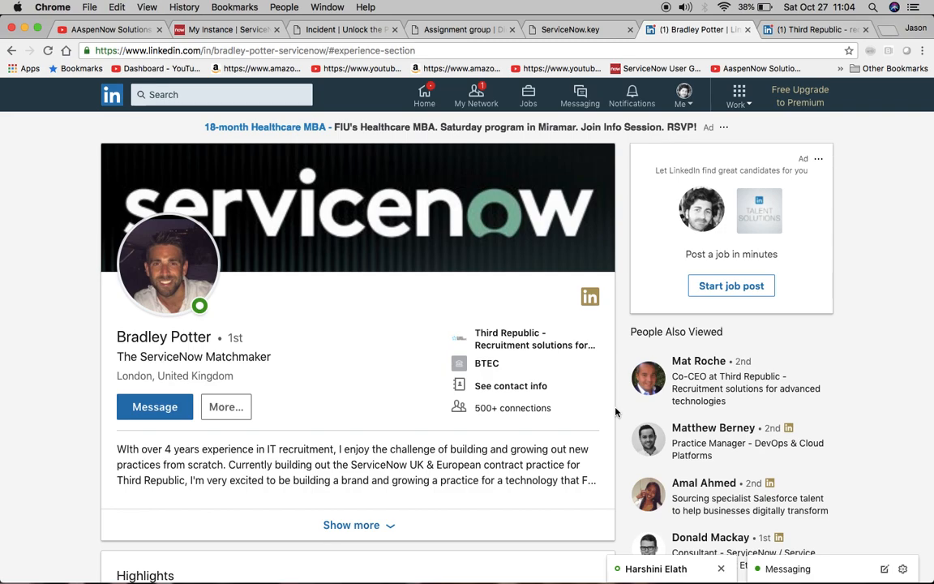
{"action": "mouse_move", "coordinate": [792, 120]}
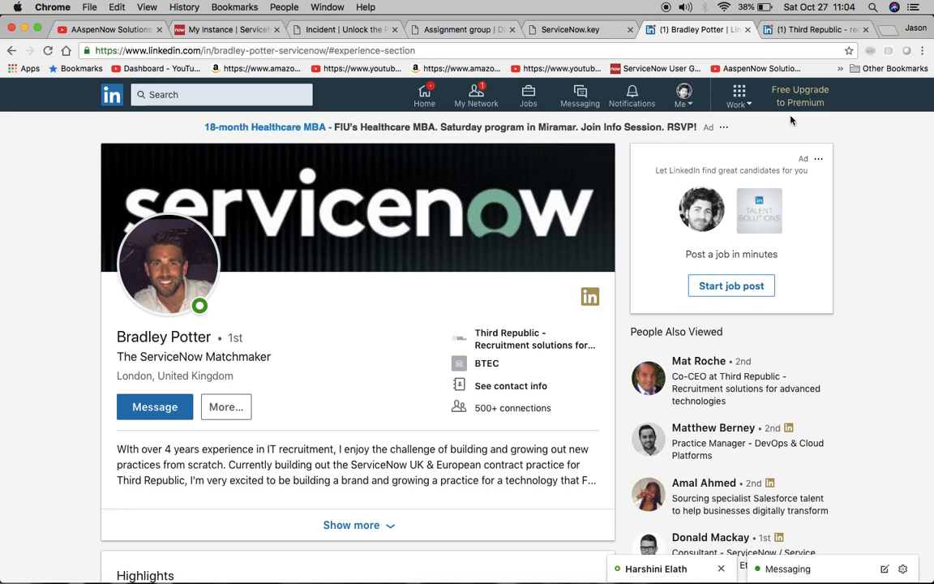
Open the Third Republic recruiting company page from the recruiter's LinkedIn profile.
{"action": "left_click", "coordinate": [534, 338]}
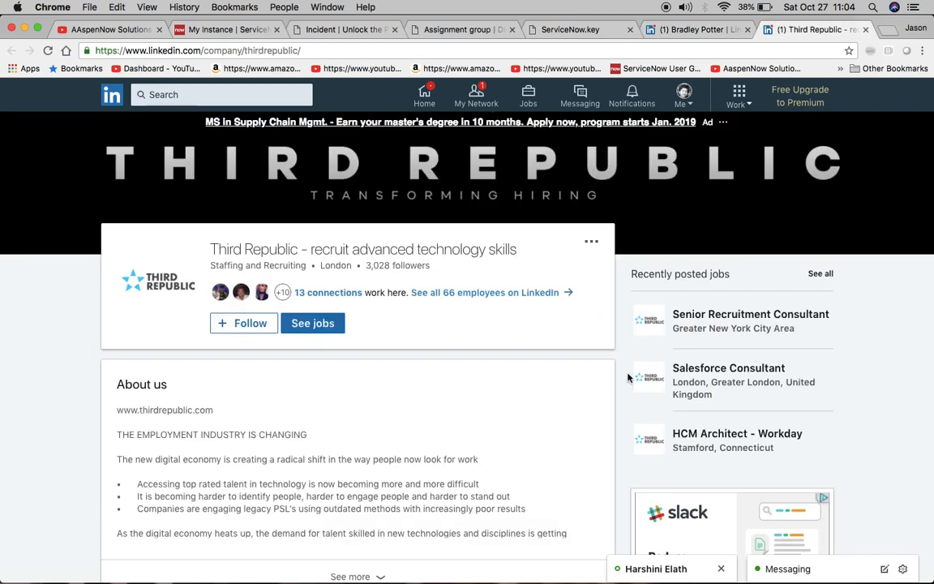
{"action": "mouse_move", "coordinate": [631, 403]}
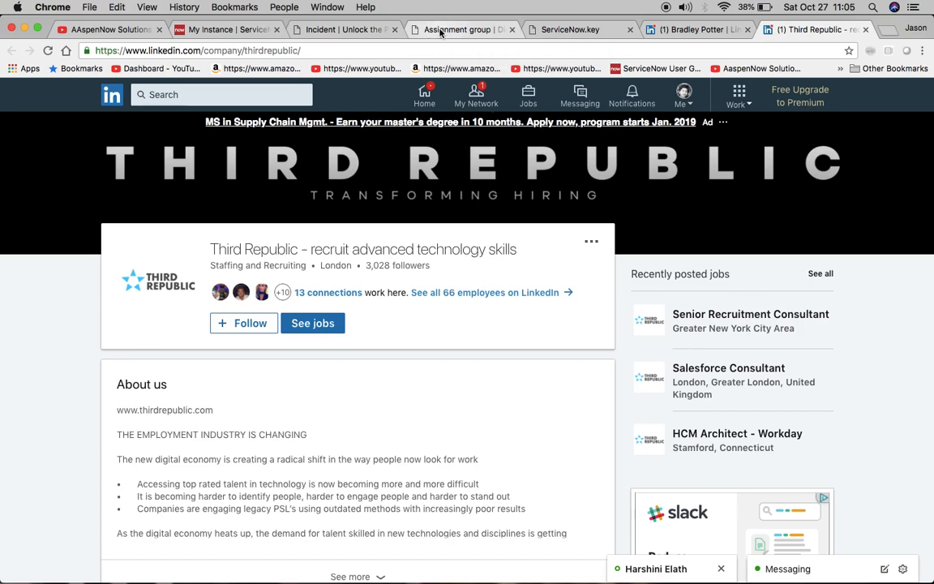
Change max_ref_dropdown from 500 to 1 in the Assignment group attributes and save.
{"action": "left_click", "coordinate": [458, 29]}
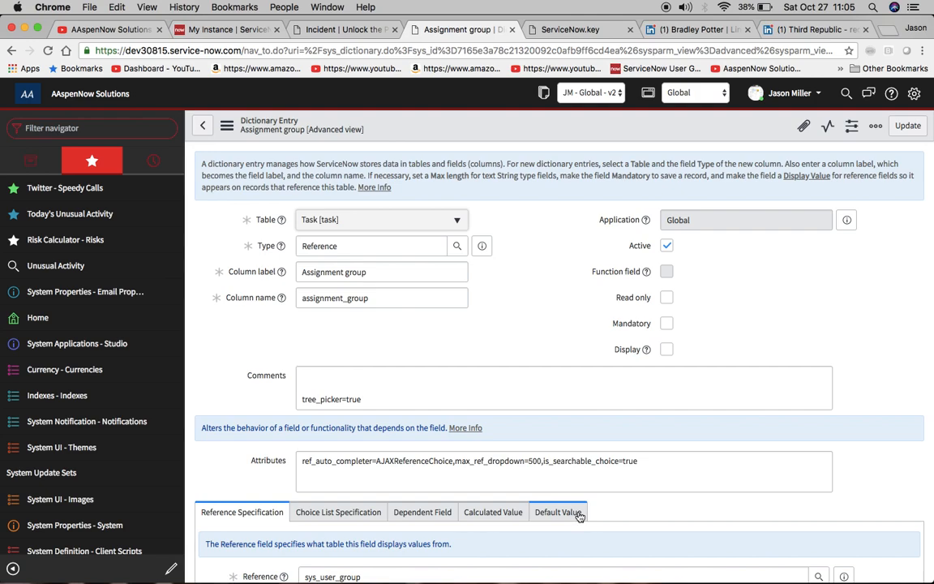
{"action": "left_click", "coordinate": [537, 460]}
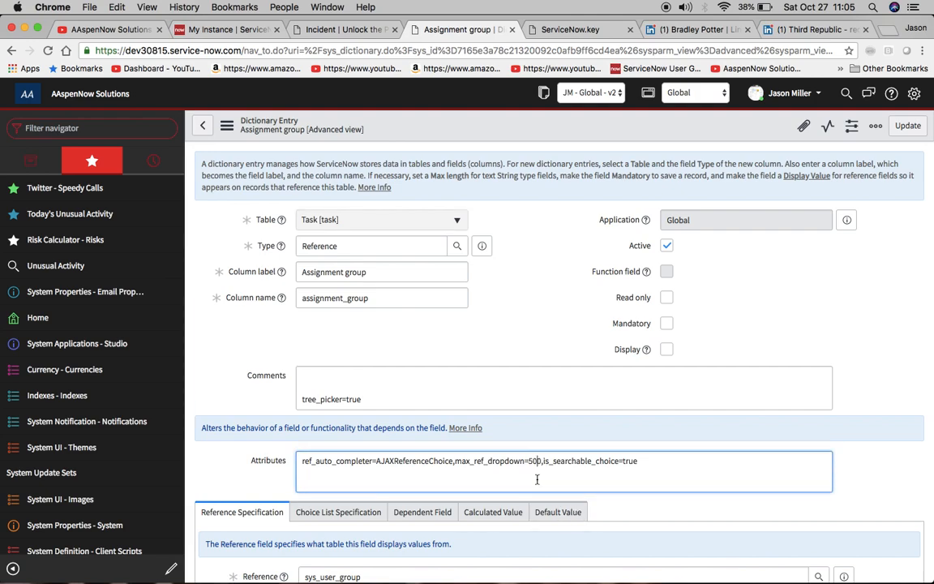
{"action": "key", "text": "Backspace"}
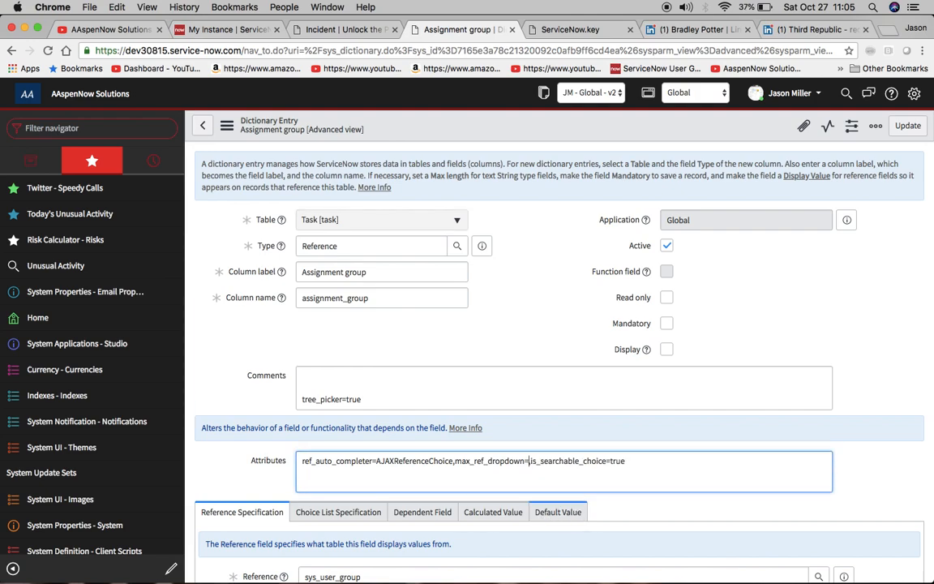
{"action": "left_click", "coordinate": [227, 125]}
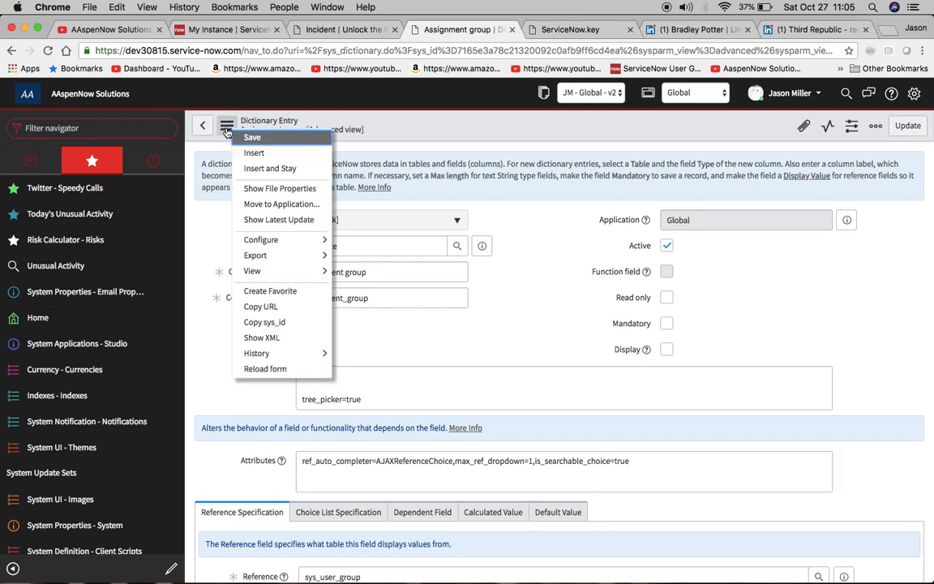
{"action": "left_click", "coordinate": [340, 30]}
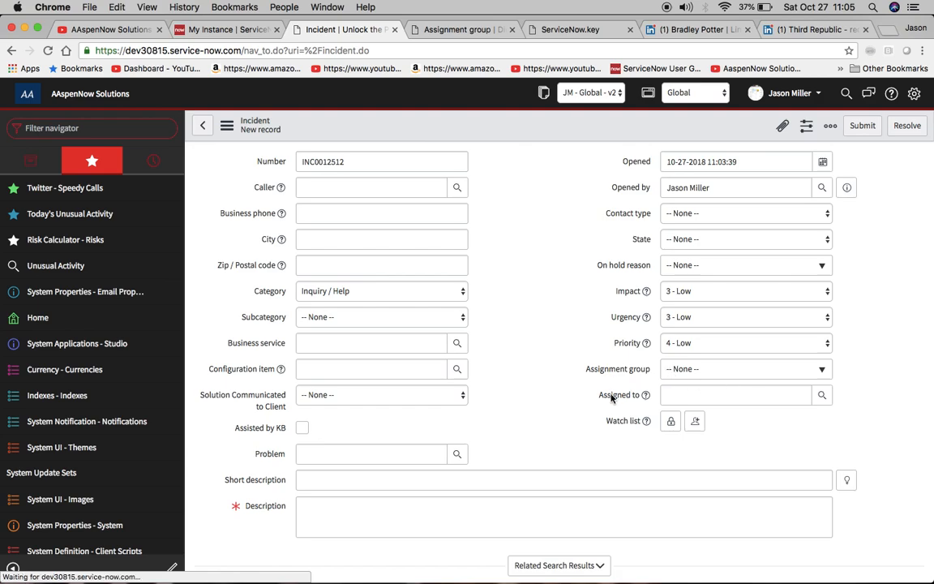
{"action": "mouse_move", "coordinate": [469, 451]}
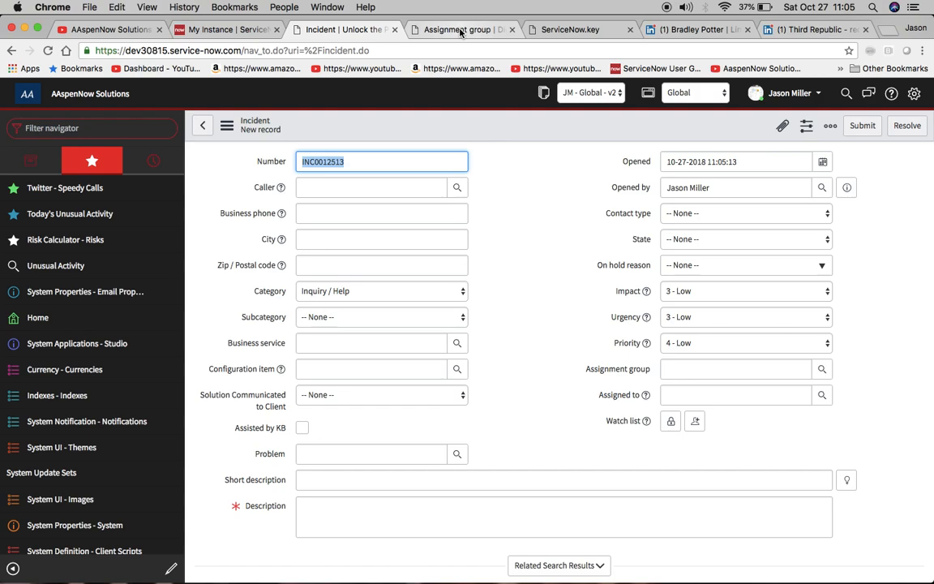
Replace the max_ref_dropdown value 1 with 500 in the Assignment group Attributes field.
{"action": "left_click", "coordinate": [459, 29]}
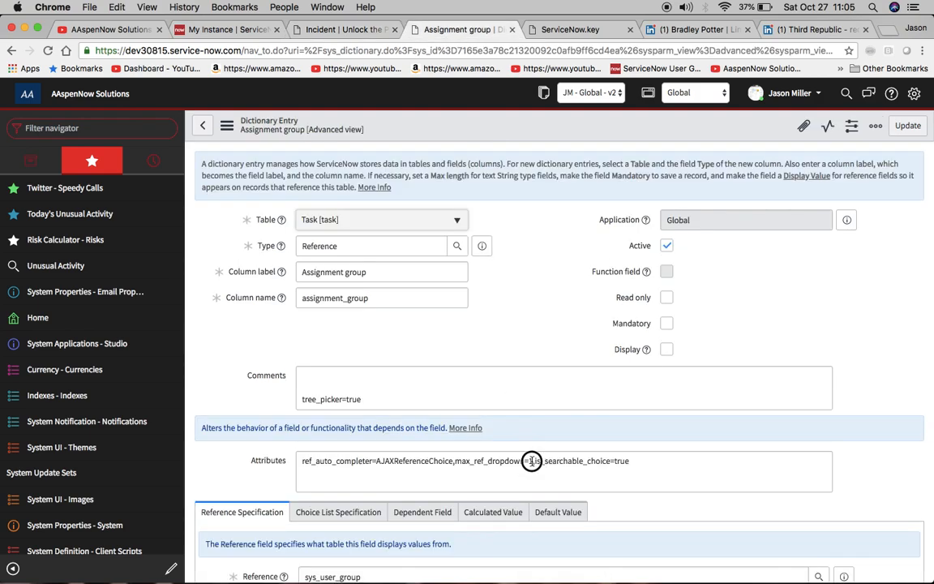
{"action": "left_click", "coordinate": [528, 460]}
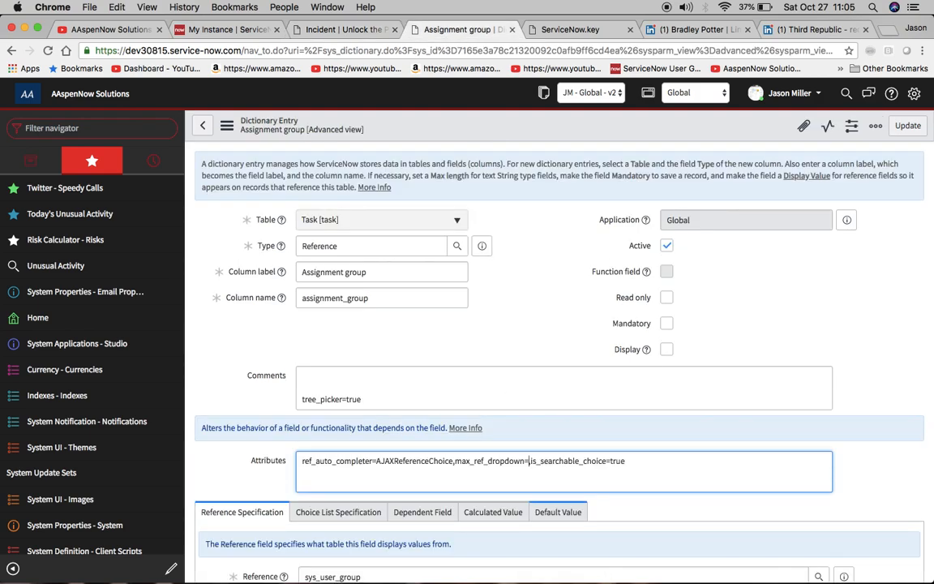
{"action": "type", "text": "500"}
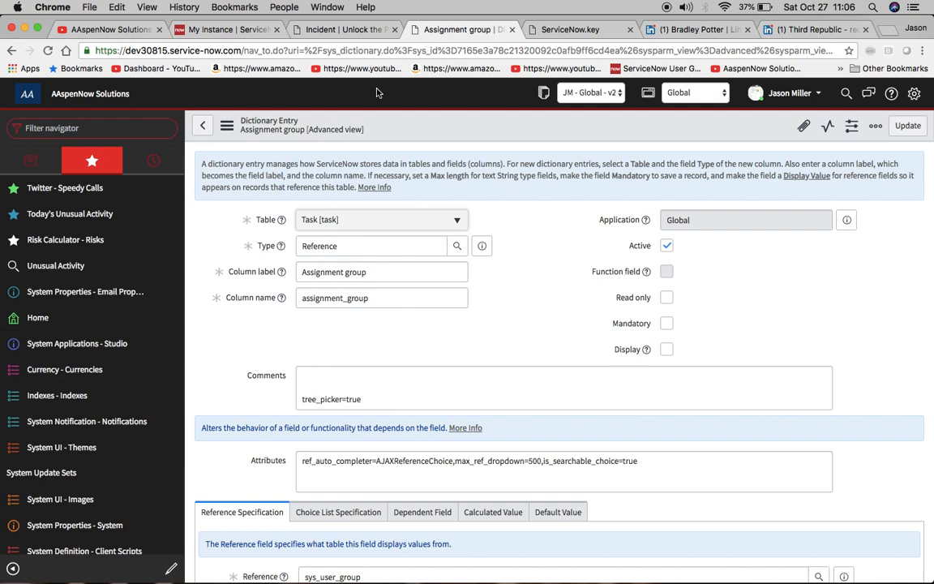
{"action": "mouse_move", "coordinate": [386, 5]}
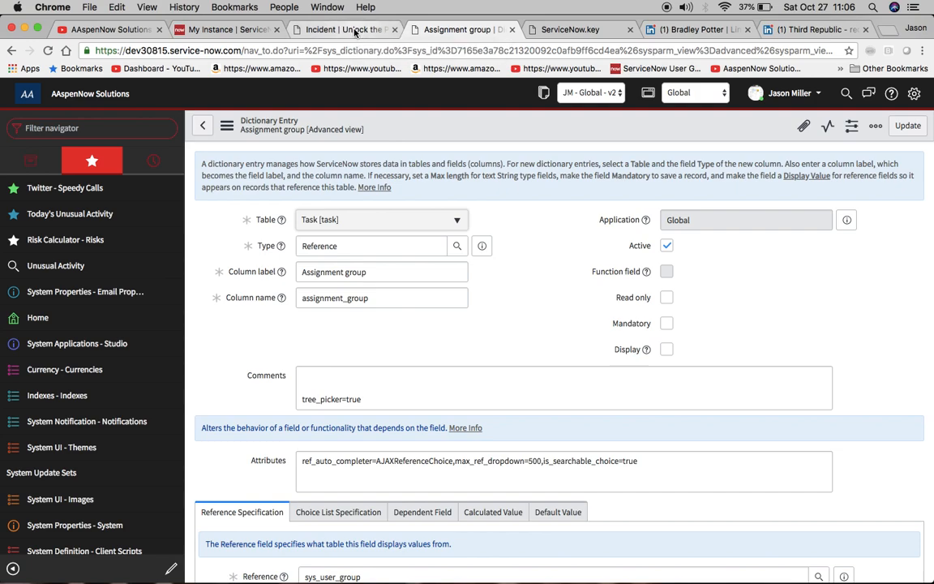
Reload the Incident form and test searching the Assignment group list, leaving it at None.
{"action": "left_click", "coordinate": [341, 29]}
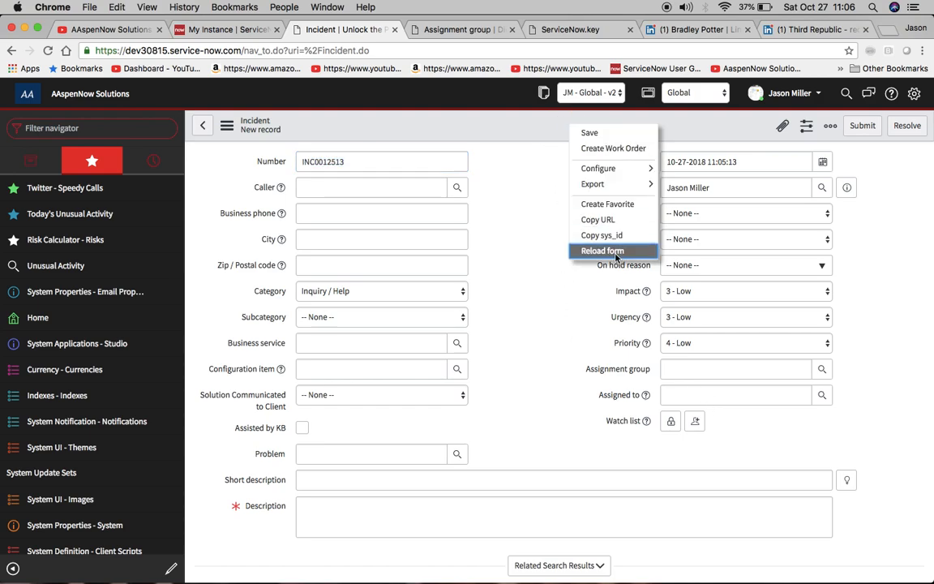
{"action": "left_click", "coordinate": [602, 250]}
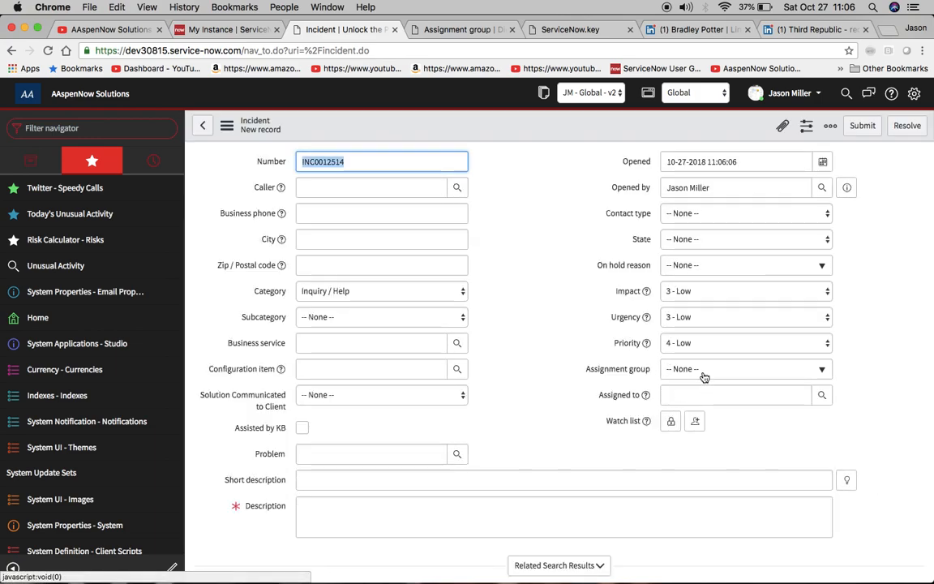
{"action": "left_click", "coordinate": [744, 369]}
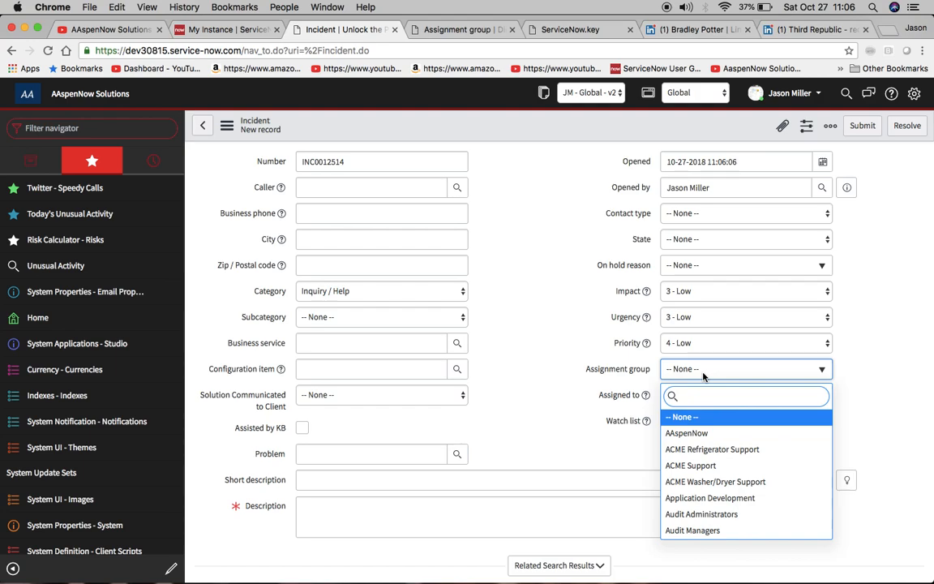
{"action": "mouse_move", "coordinate": [835, 360]}
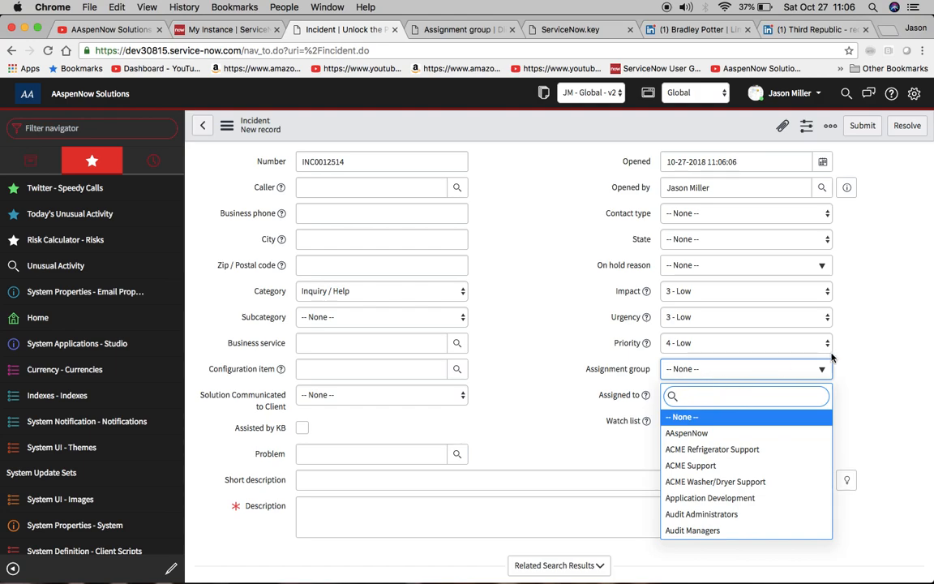
{"action": "type", "text": "en"}
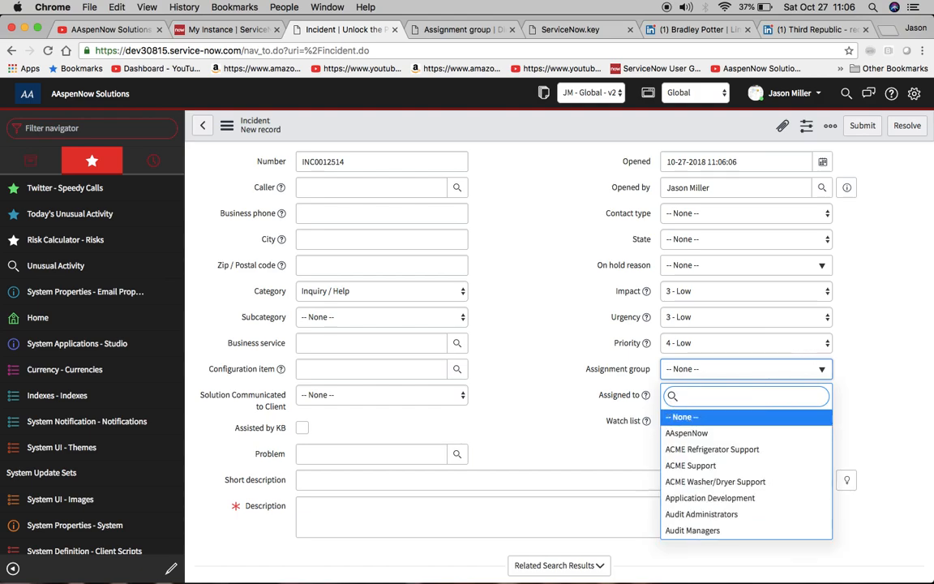
{"action": "type", "text": "n p"}
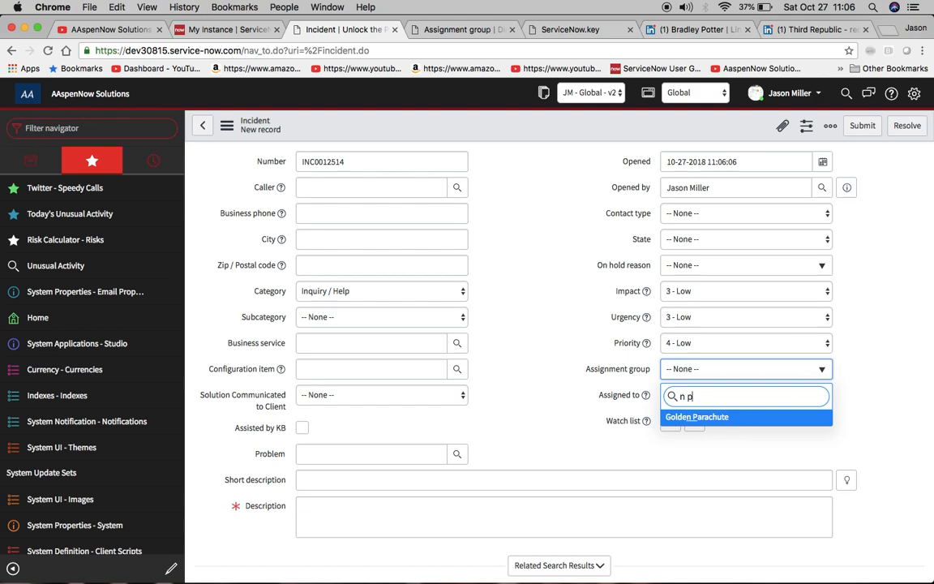
{"action": "key", "text": "Backspace"}
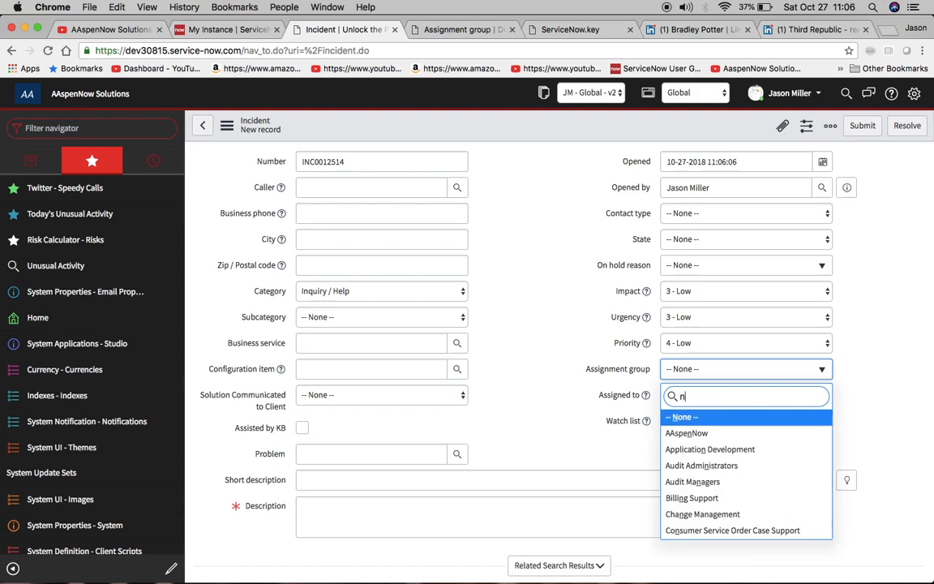
{"action": "left_click", "coordinate": [549, 391]}
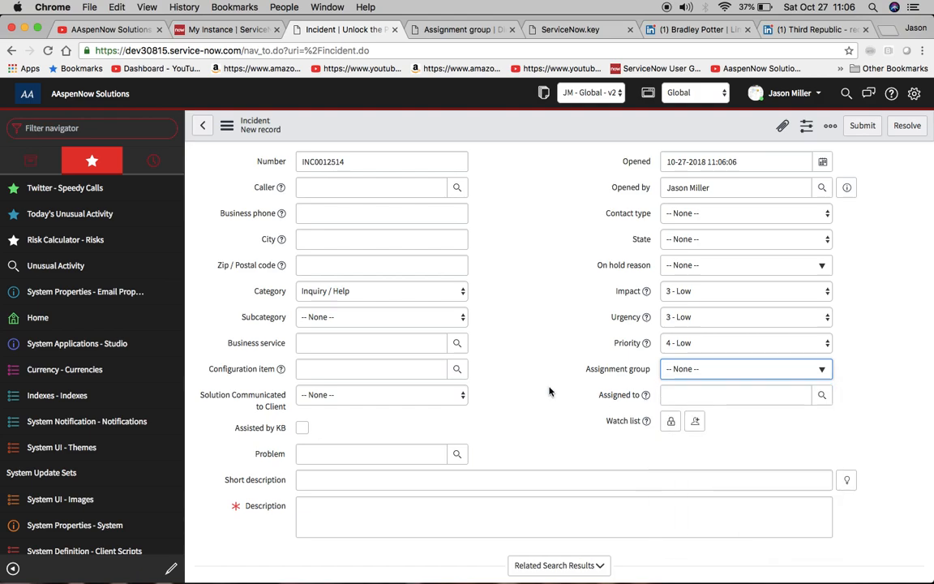
{"action": "mouse_move", "coordinate": [695, 421]}
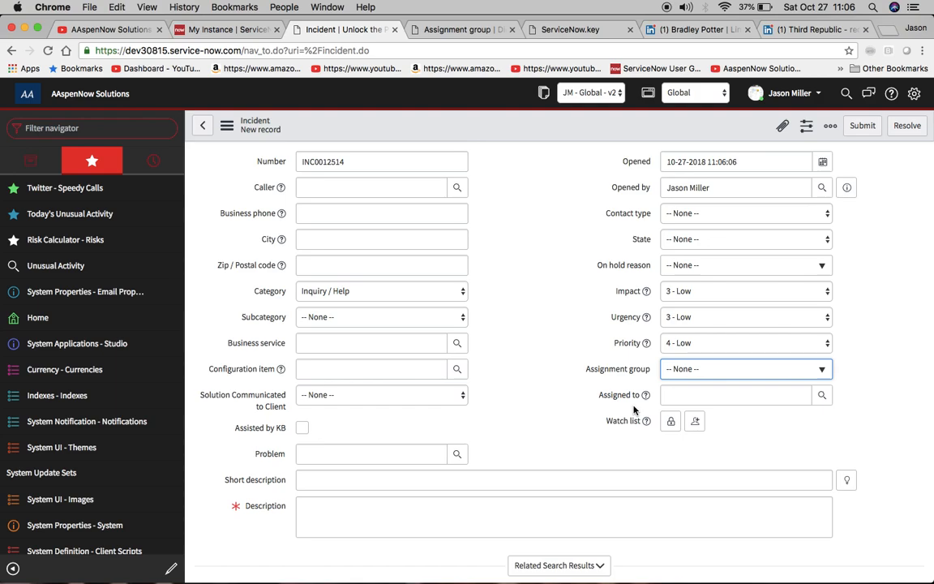
Open and close the Assigned to lookup, then search Caller for '*n mi'.
{"action": "left_click", "coordinate": [736, 395]}
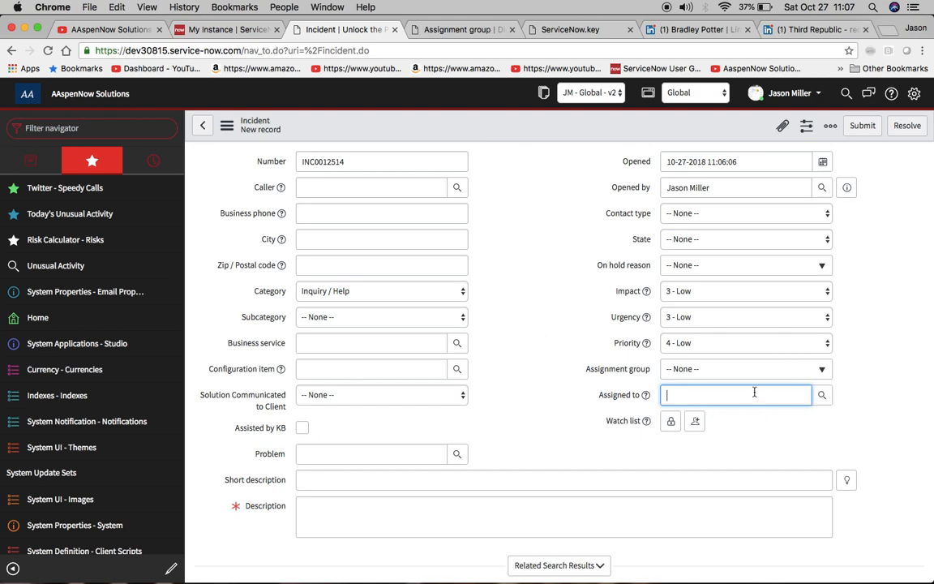
{"action": "left_click", "coordinate": [822, 395]}
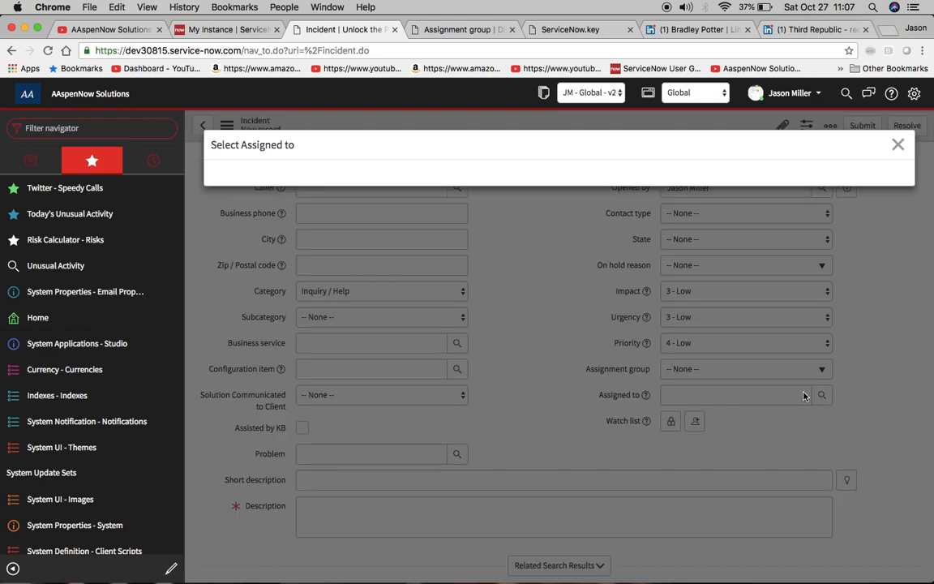
{"action": "left_click", "coordinate": [821, 395]}
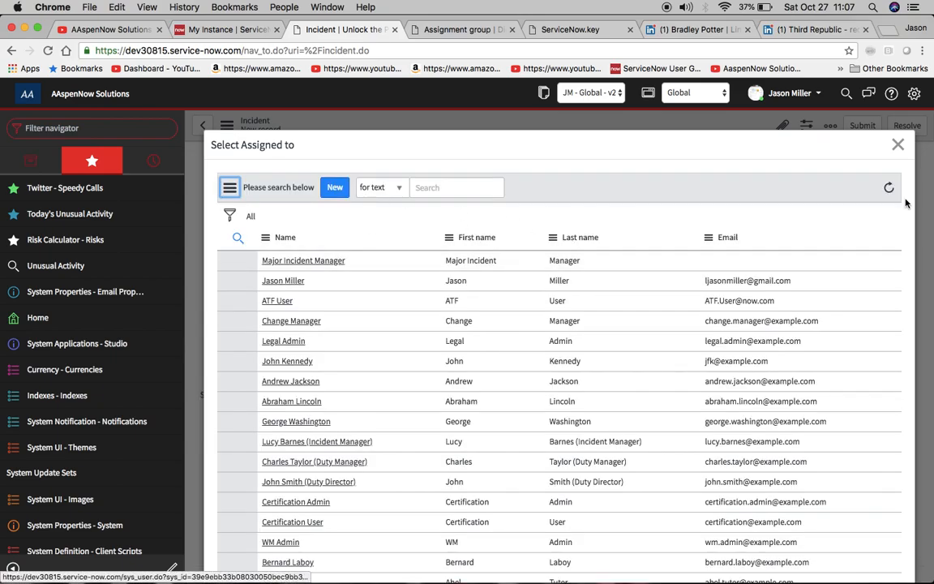
{"action": "left_click", "coordinate": [898, 144]}
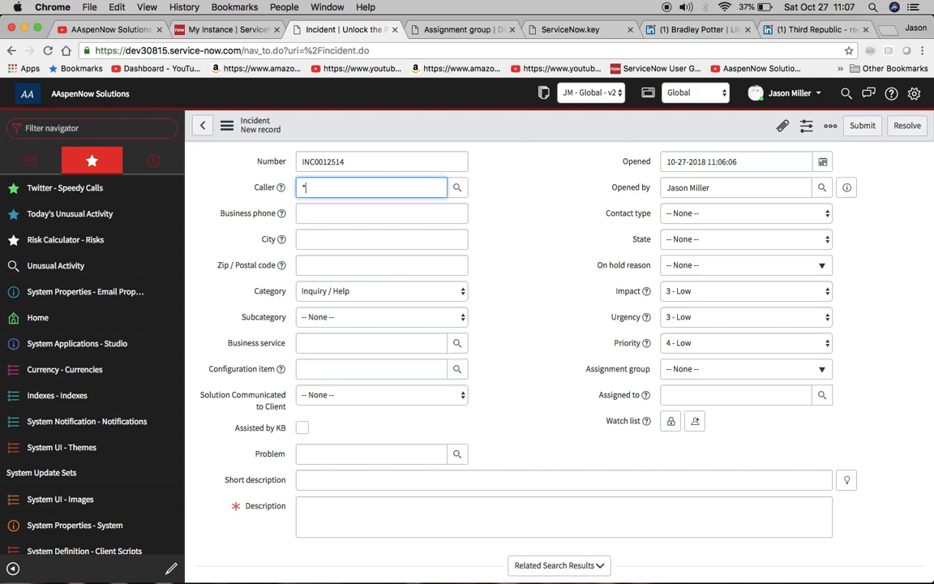
{"action": "type", "text": "n"}
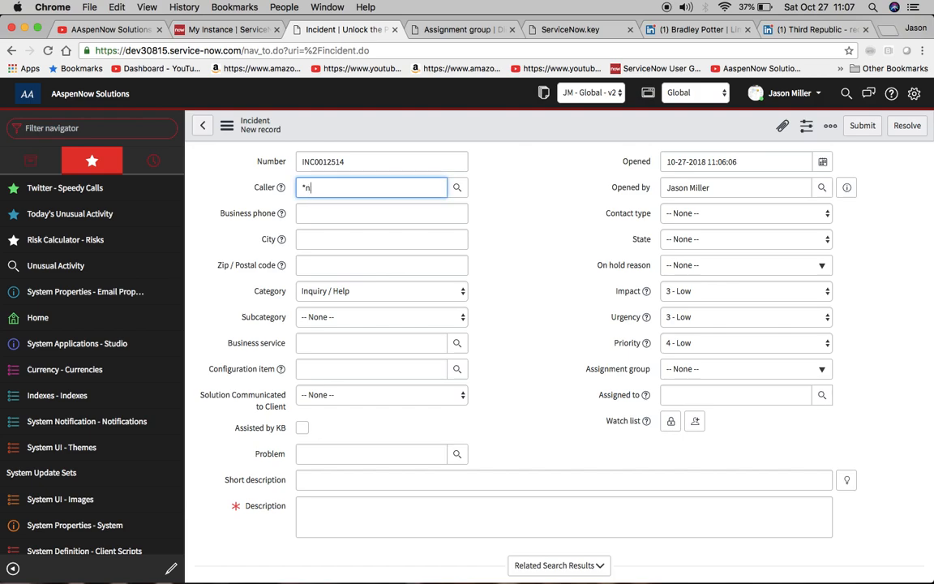
{"action": "type", "text": "mi"}
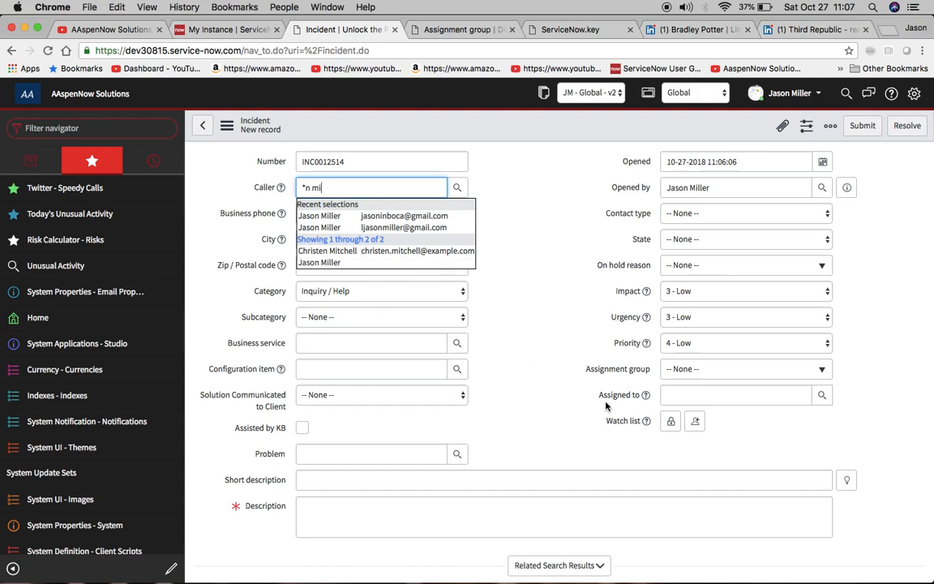
{"action": "mouse_move", "coordinate": [634, 414]}
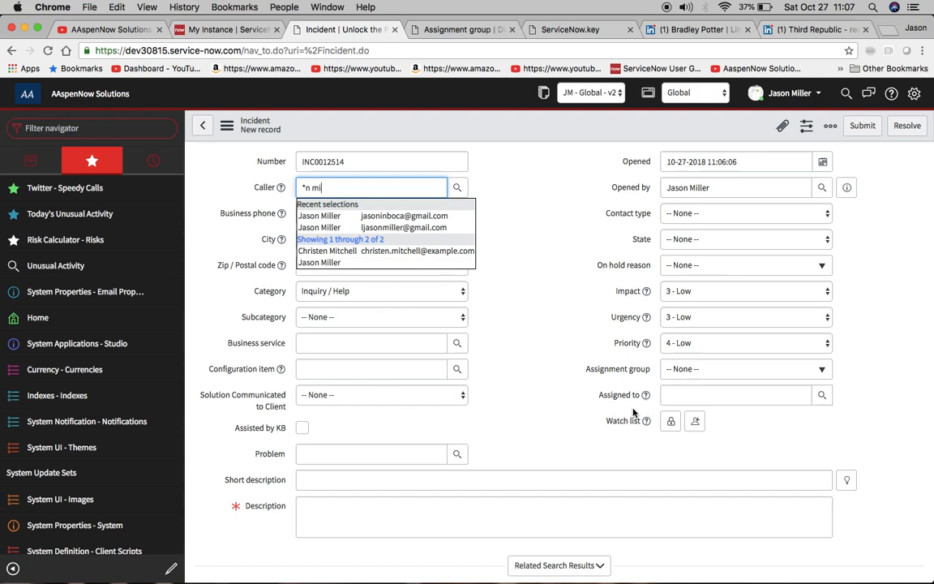